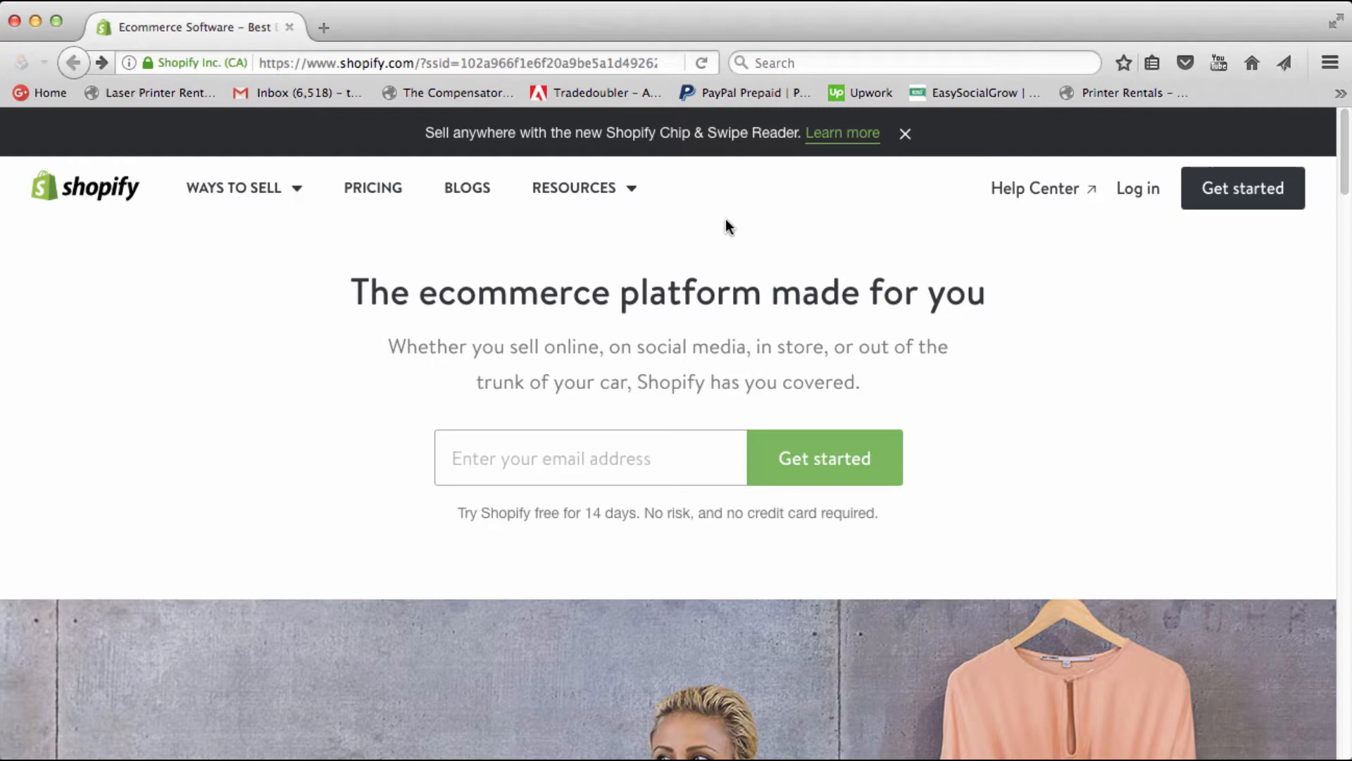
pyautogui.moveTo(634, 248)
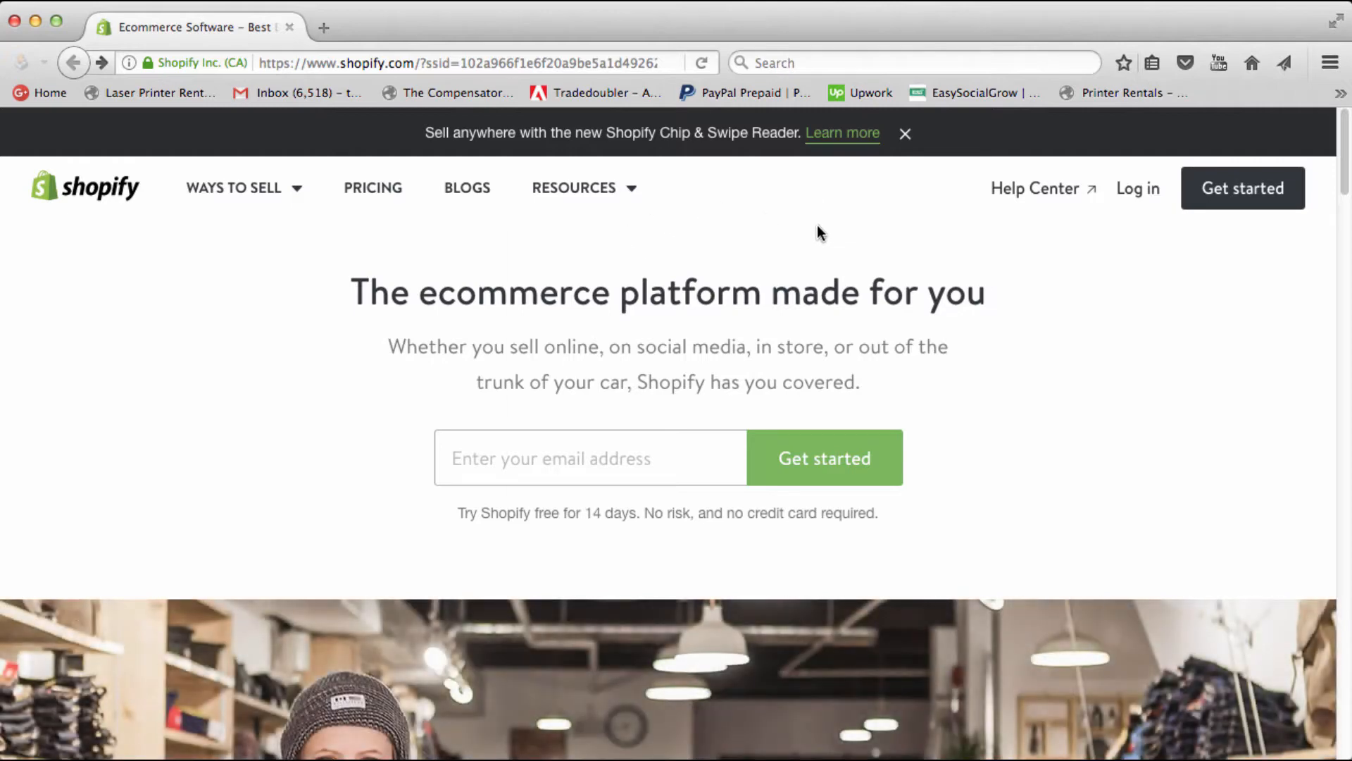
pyautogui.moveTo(914, 242)
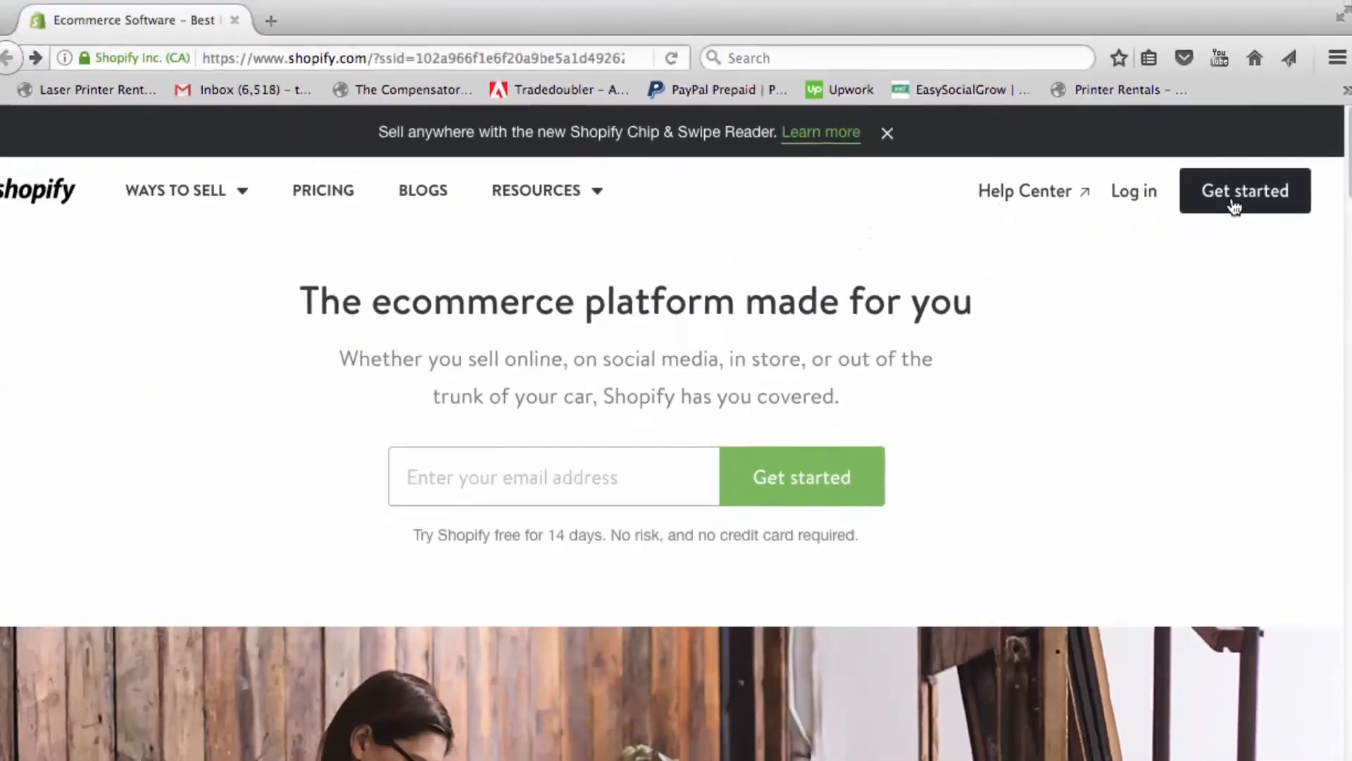
pyautogui.click(1245, 191)
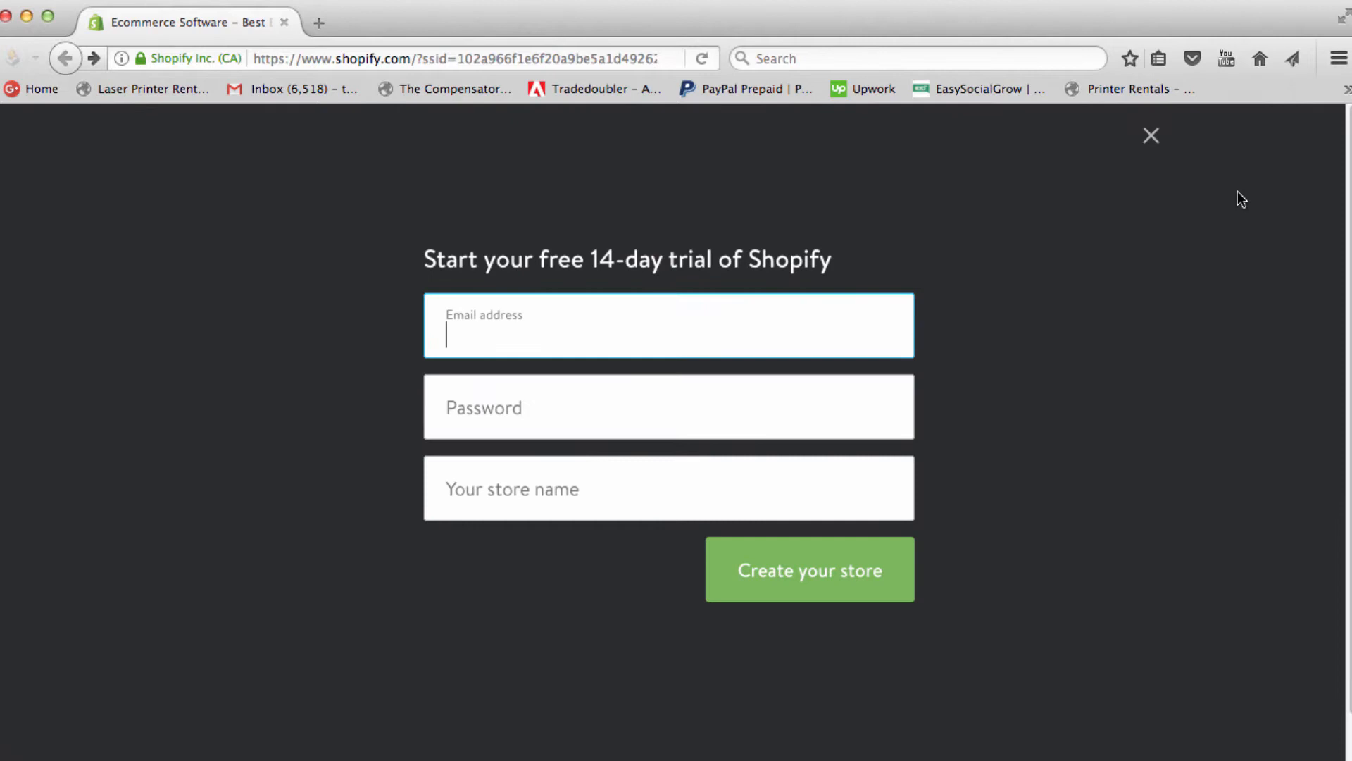
pyautogui.click(654, 324)
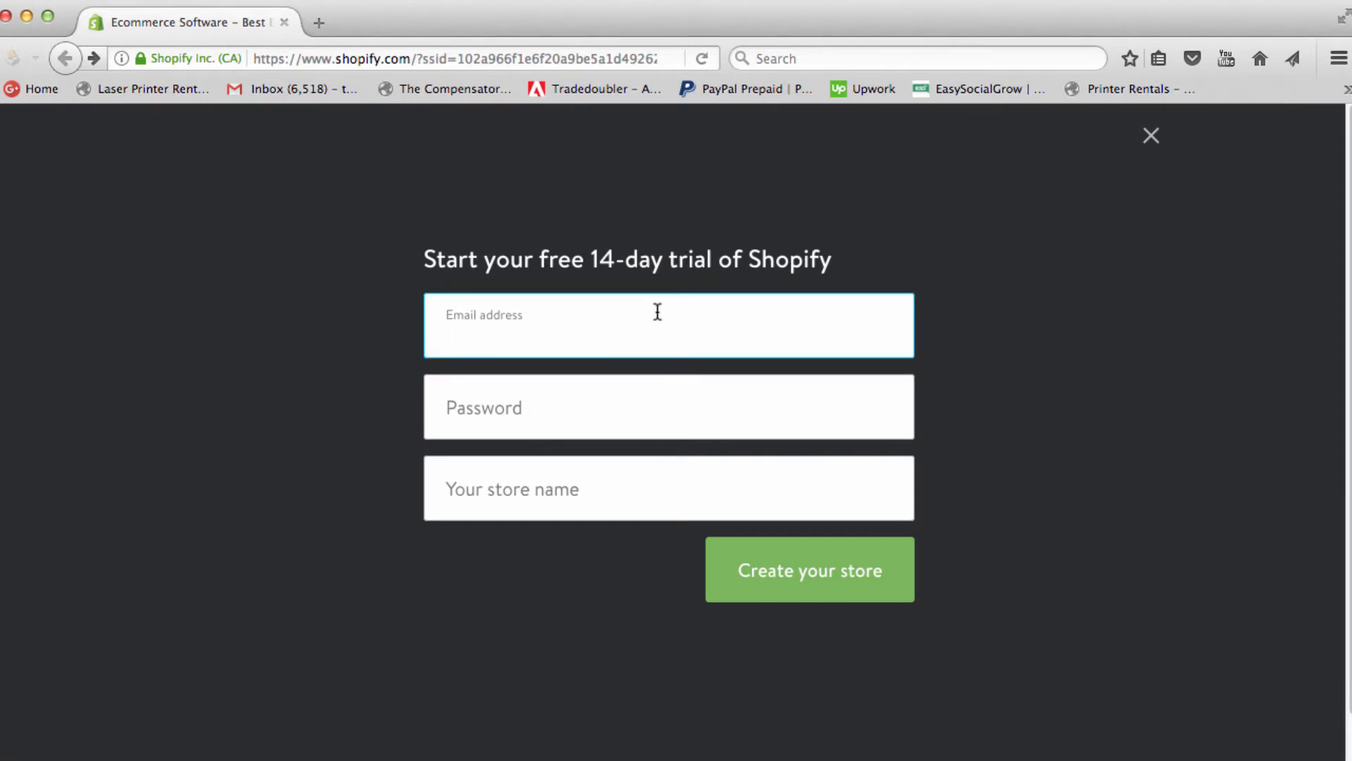
pyautogui.click(657, 327)
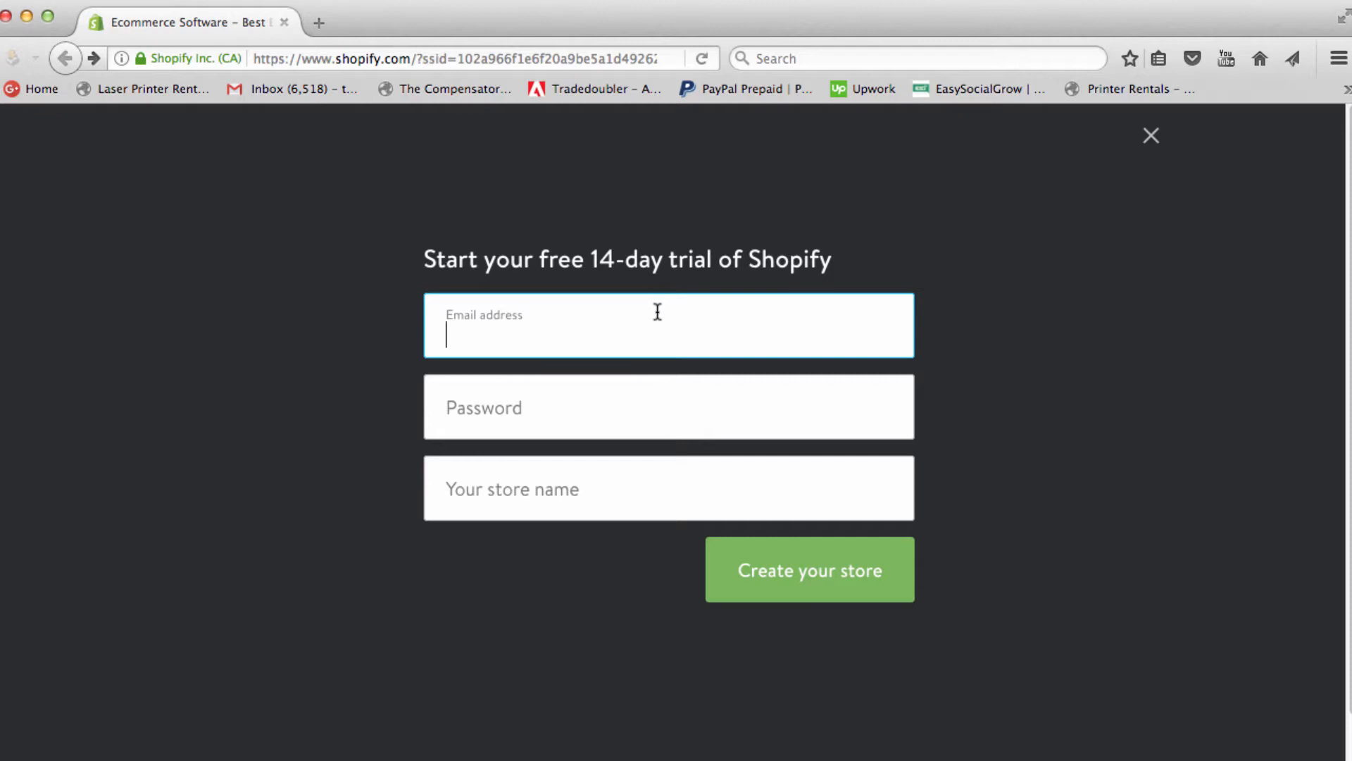
pyautogui.write('email@example.com')
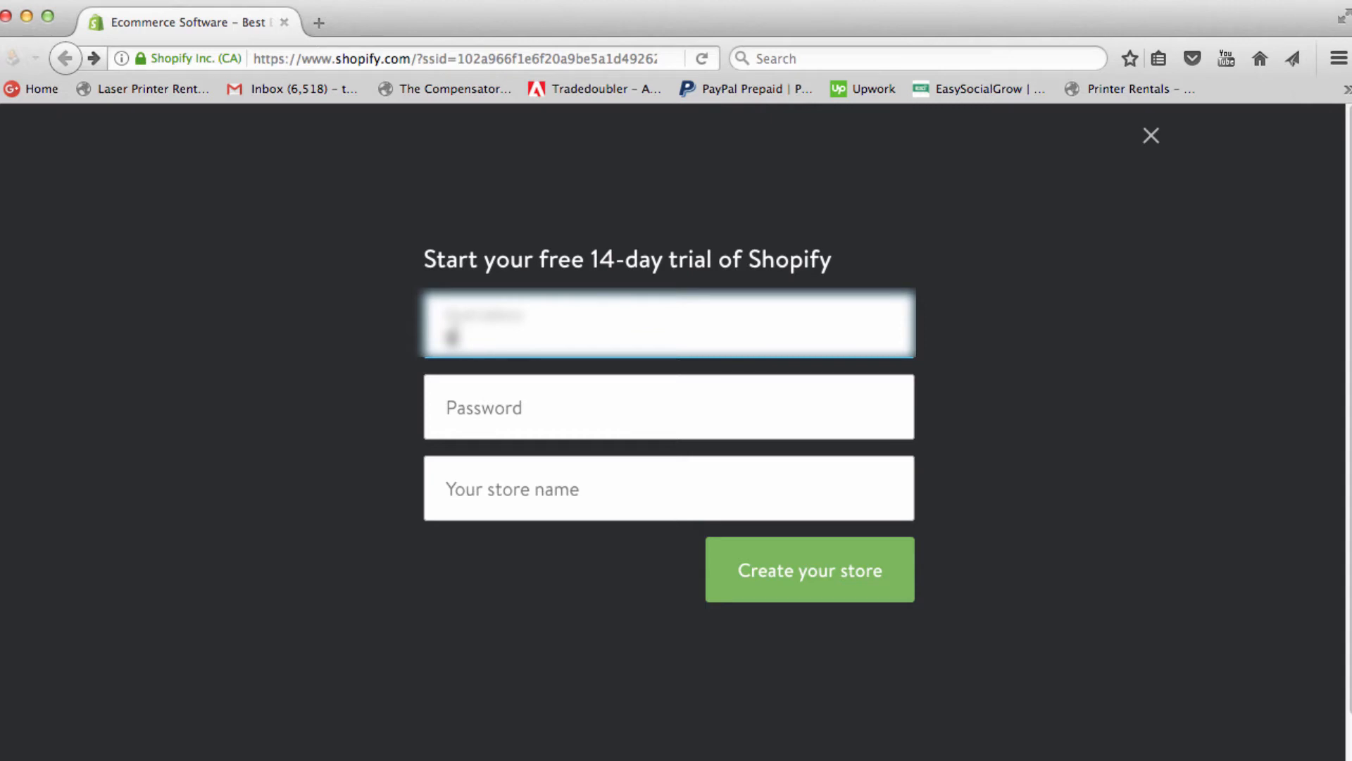
# Enter a password and the unique store name 'testingtestingonetwostore' until it shows valid
pyautogui.write('•••••••')
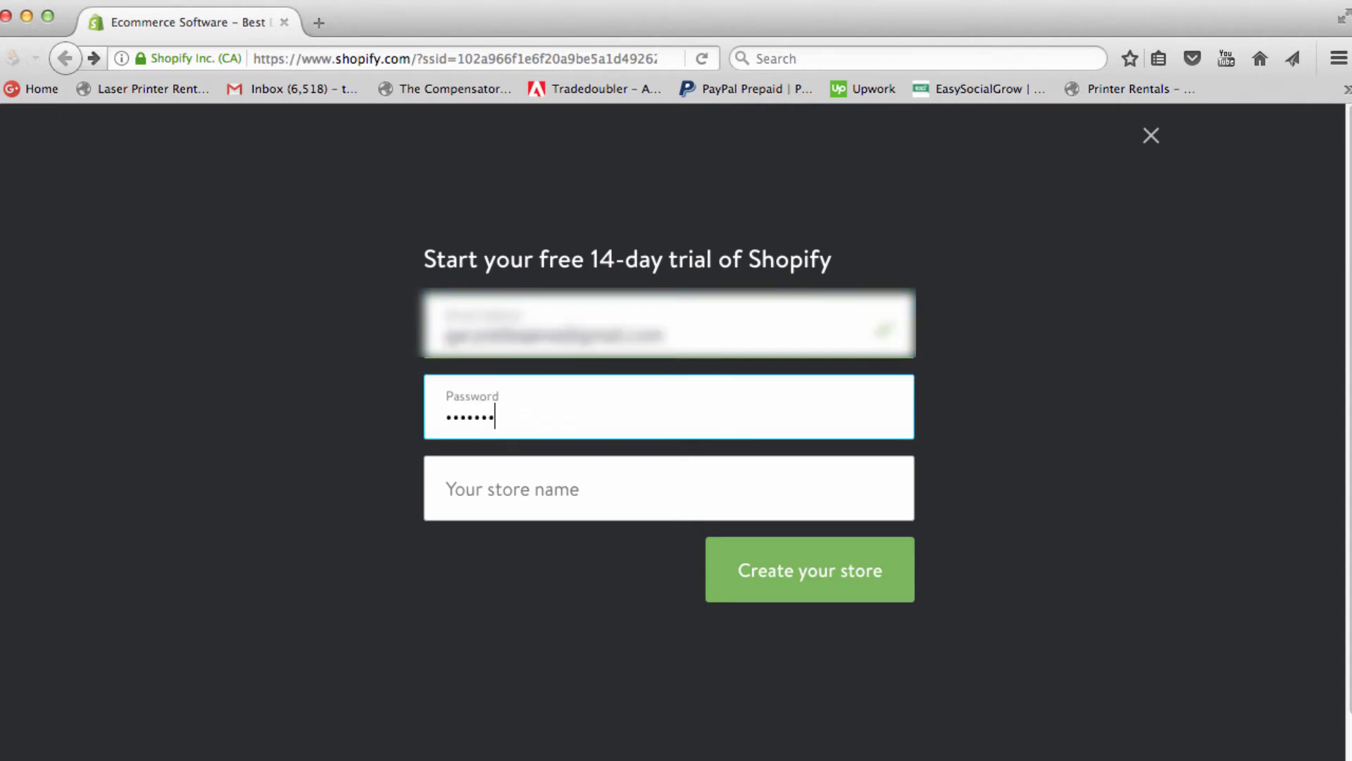
pyautogui.write('••••')
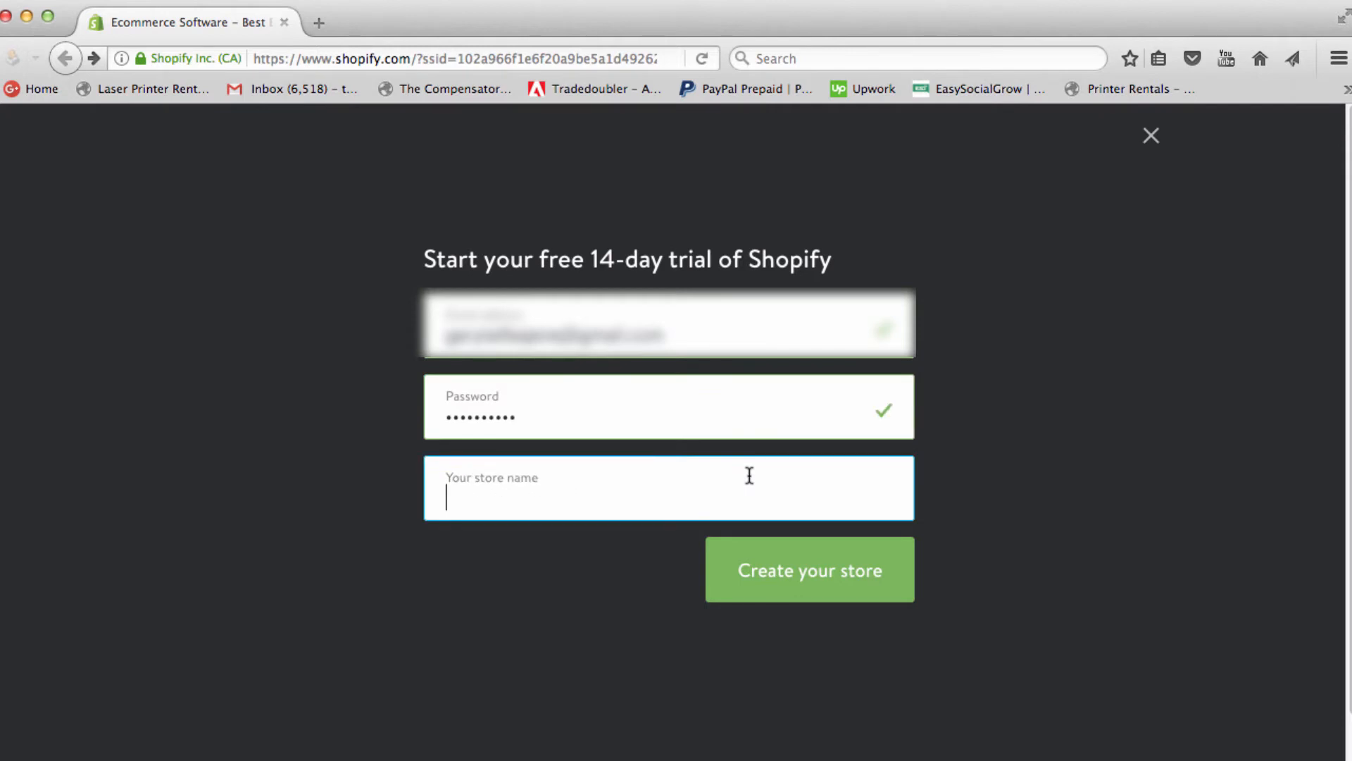
pyautogui.write('testingtestingo')
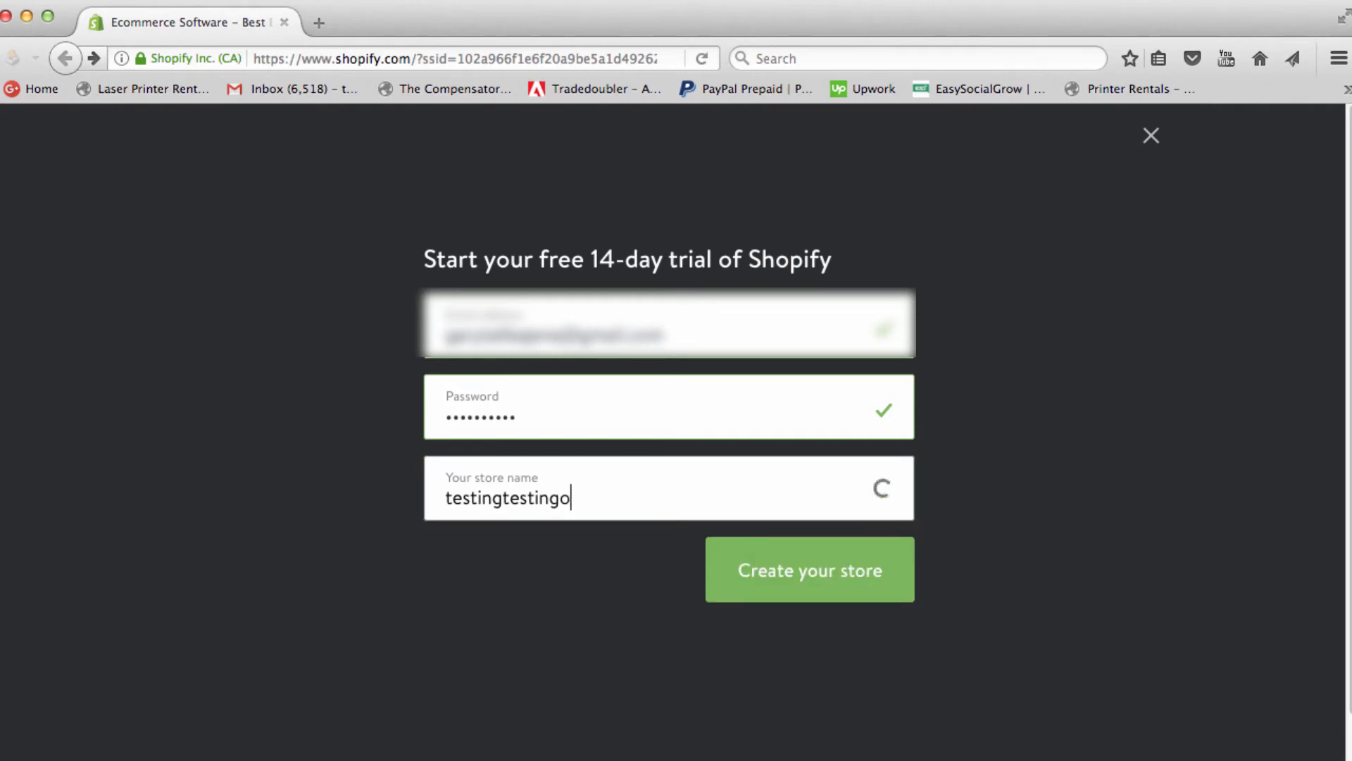
pyautogui.write('netwo')
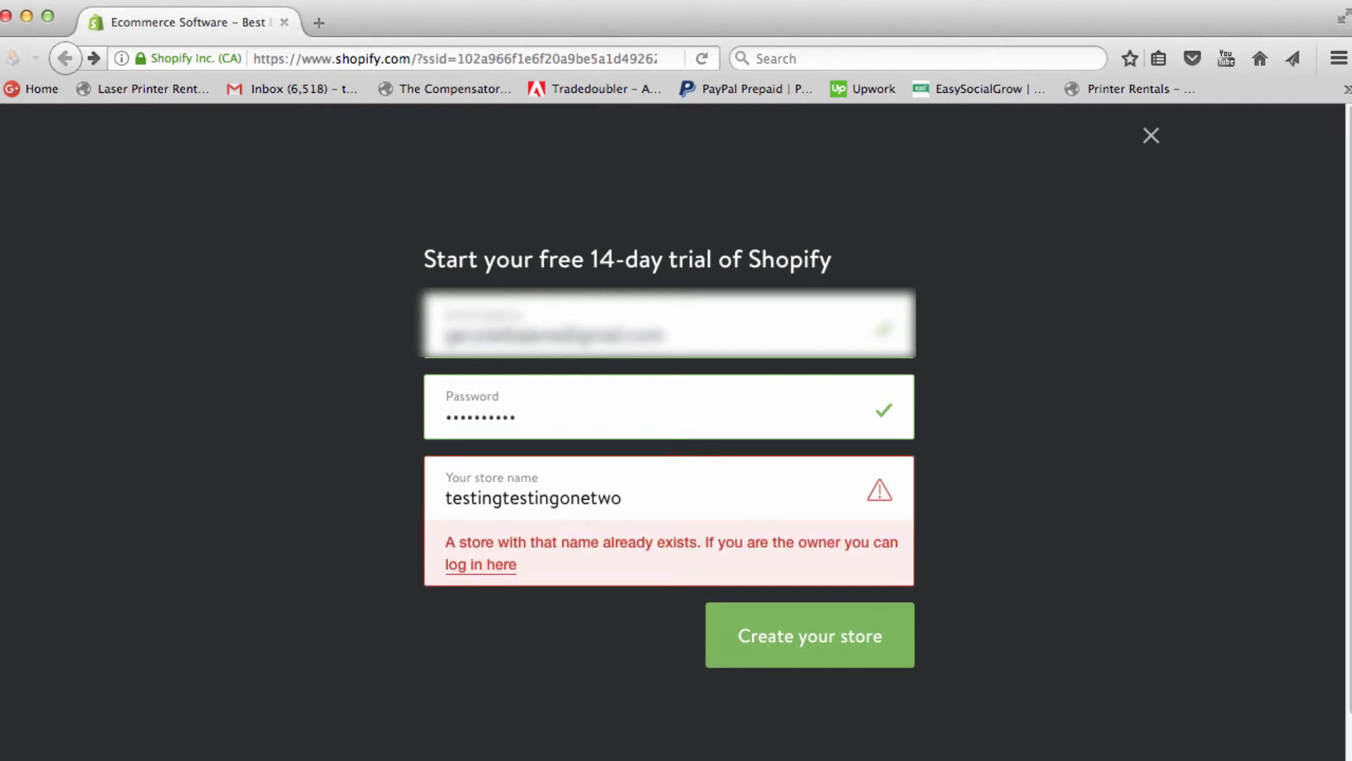
pyautogui.write('store')
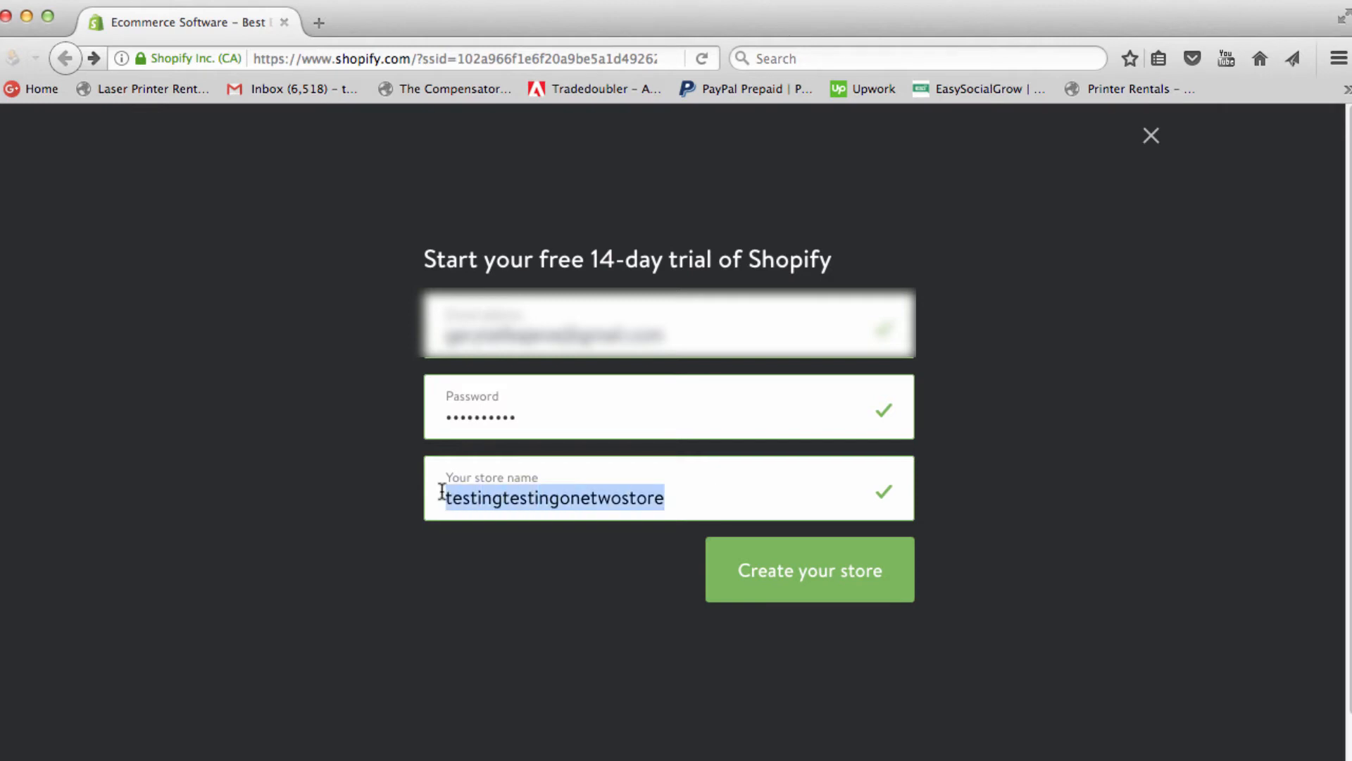
pyautogui.click(545, 341)
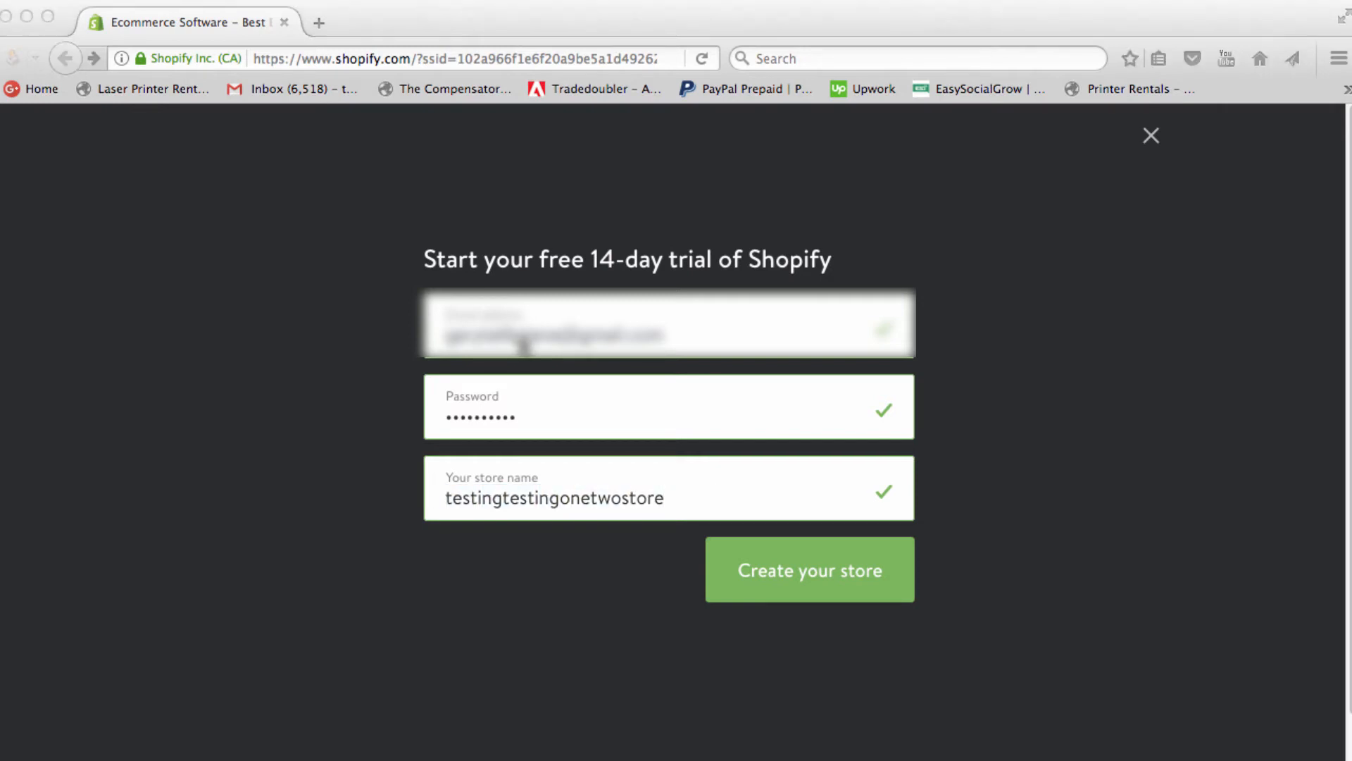
pyautogui.moveTo(822, 600)
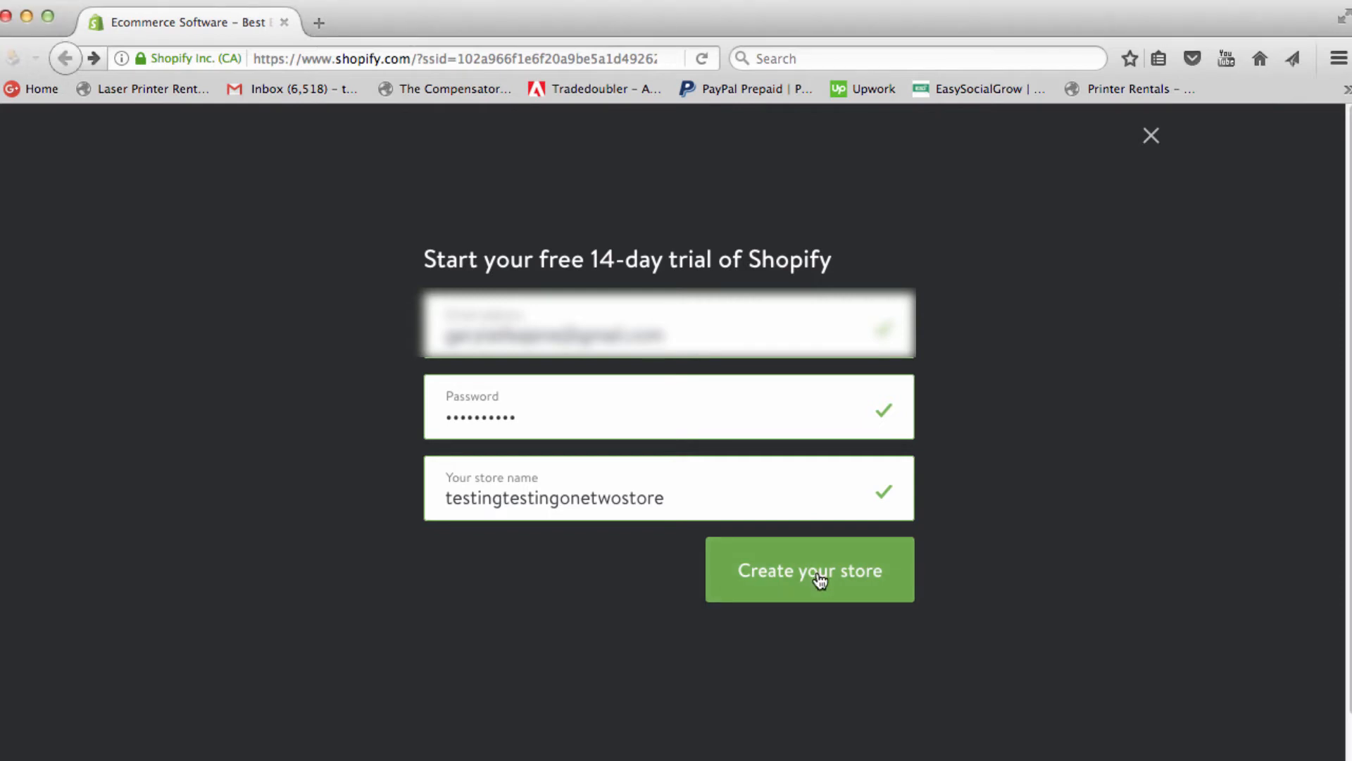
# Create the store and answer that no products are being sold yet
pyautogui.click(812, 571)
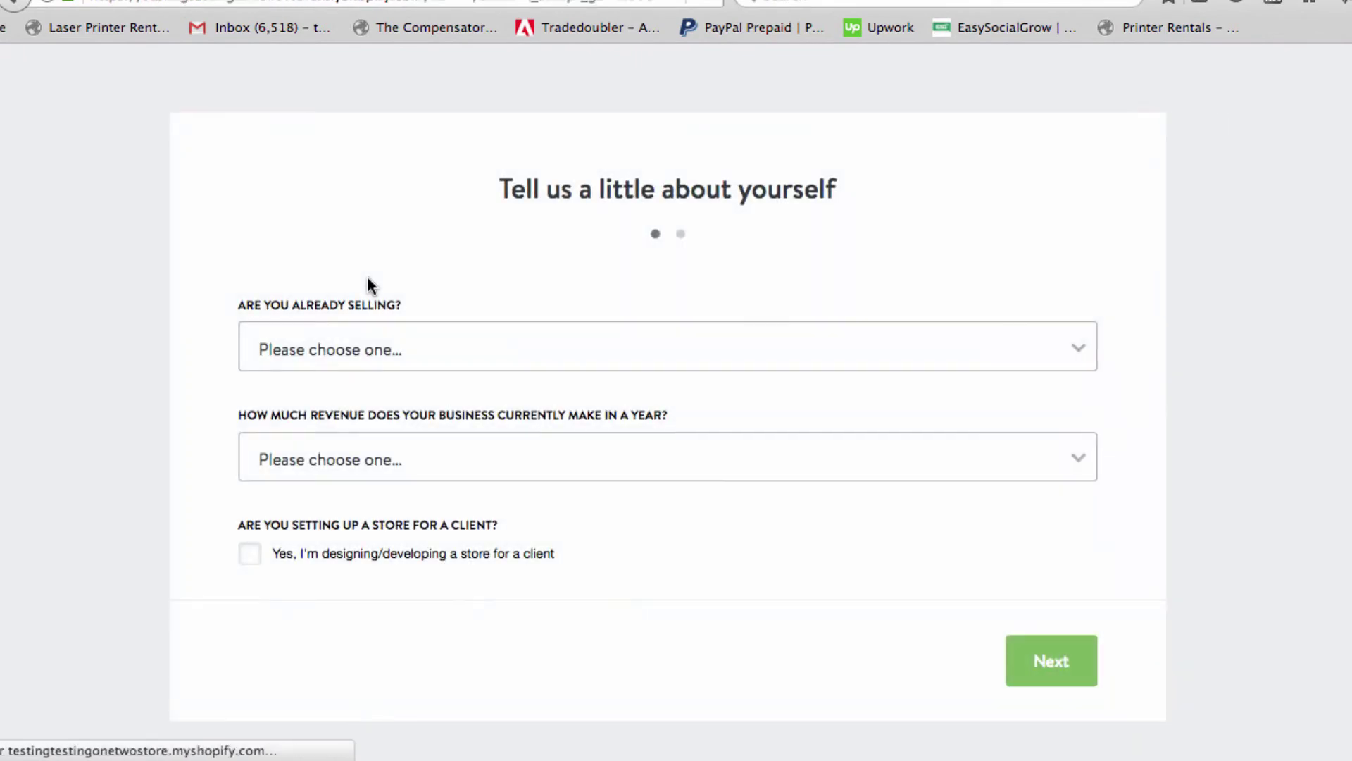
pyautogui.click(666, 348)
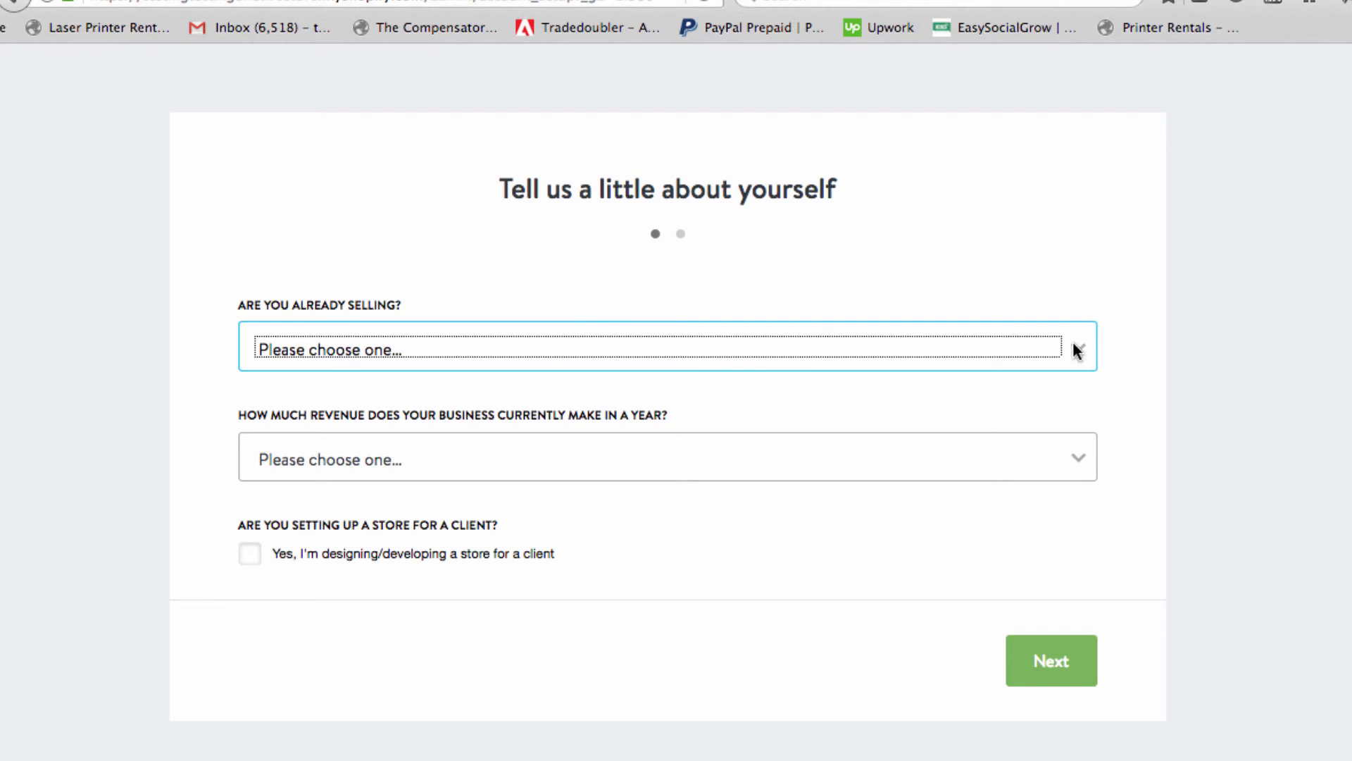
pyautogui.moveTo(1080, 355)
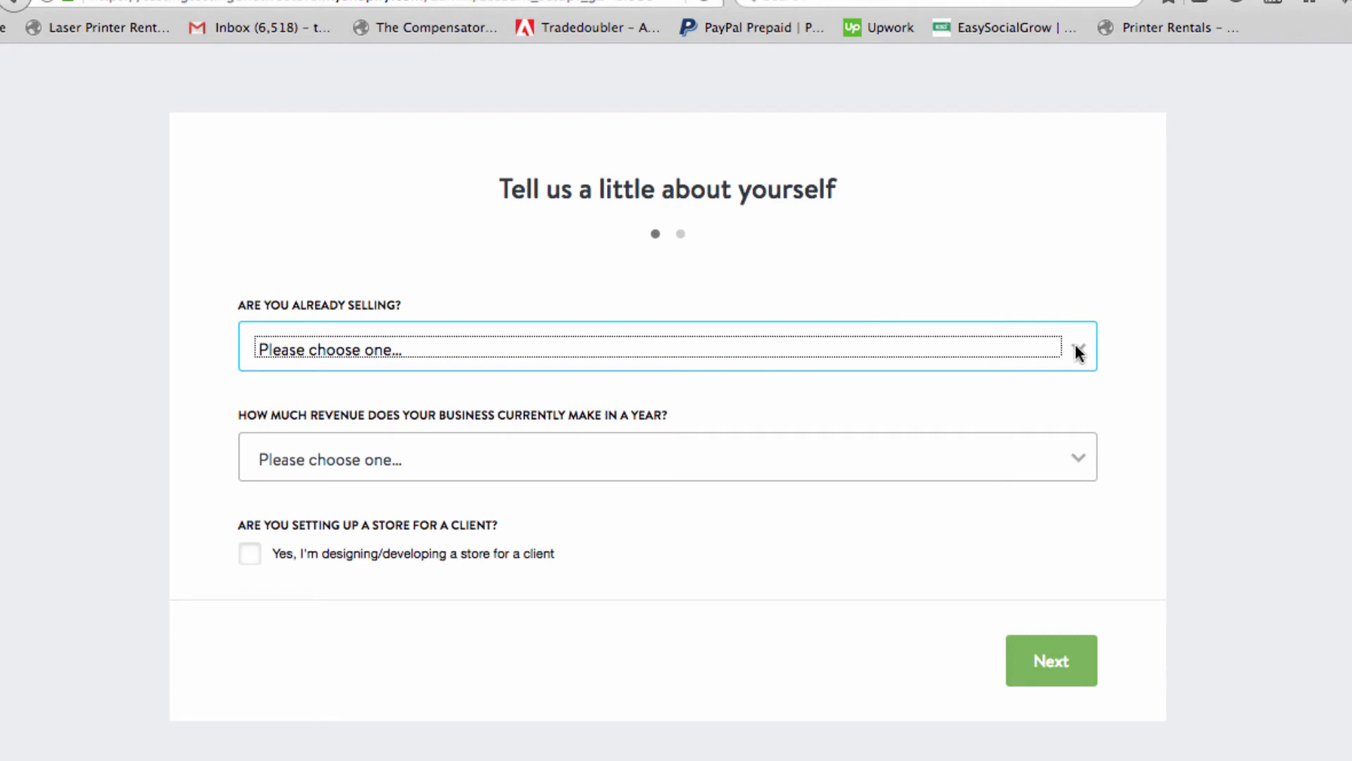
pyautogui.click(663, 352)
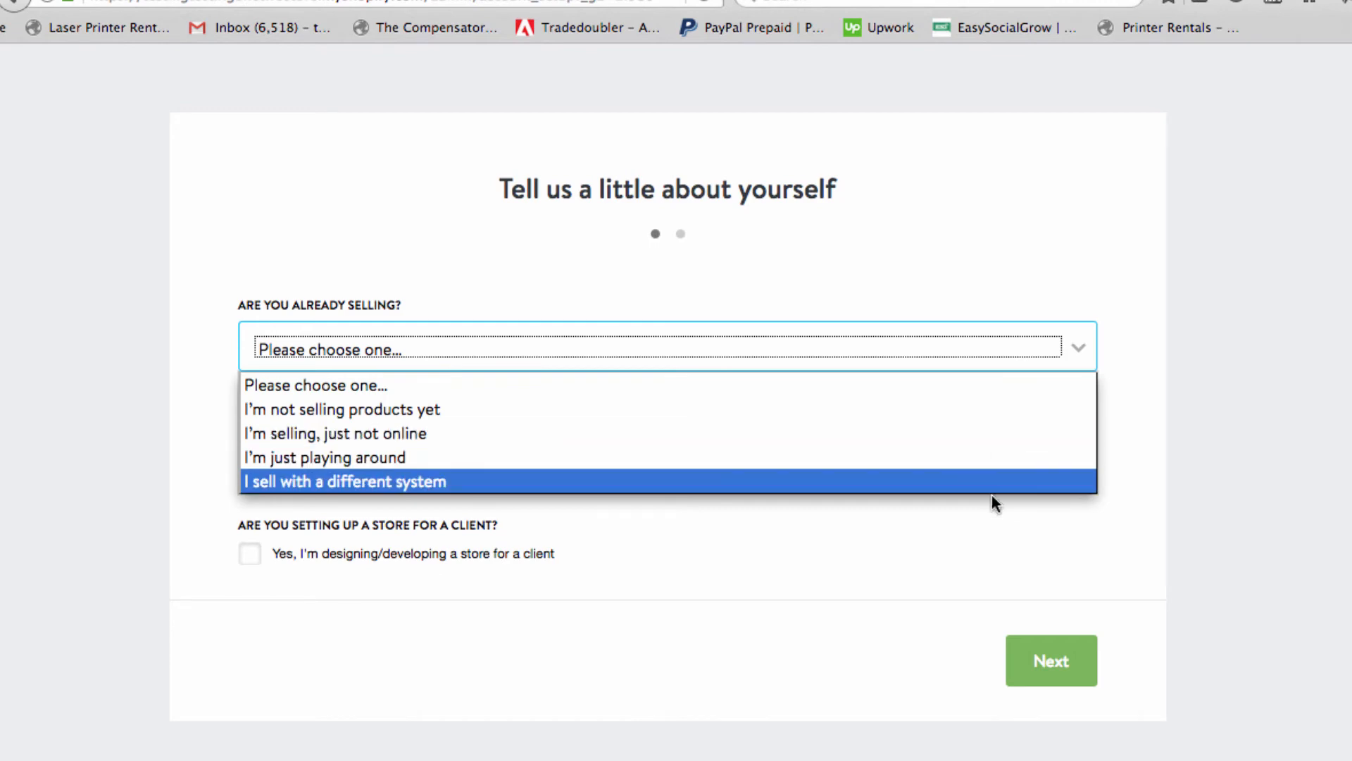
pyautogui.moveTo(983, 432)
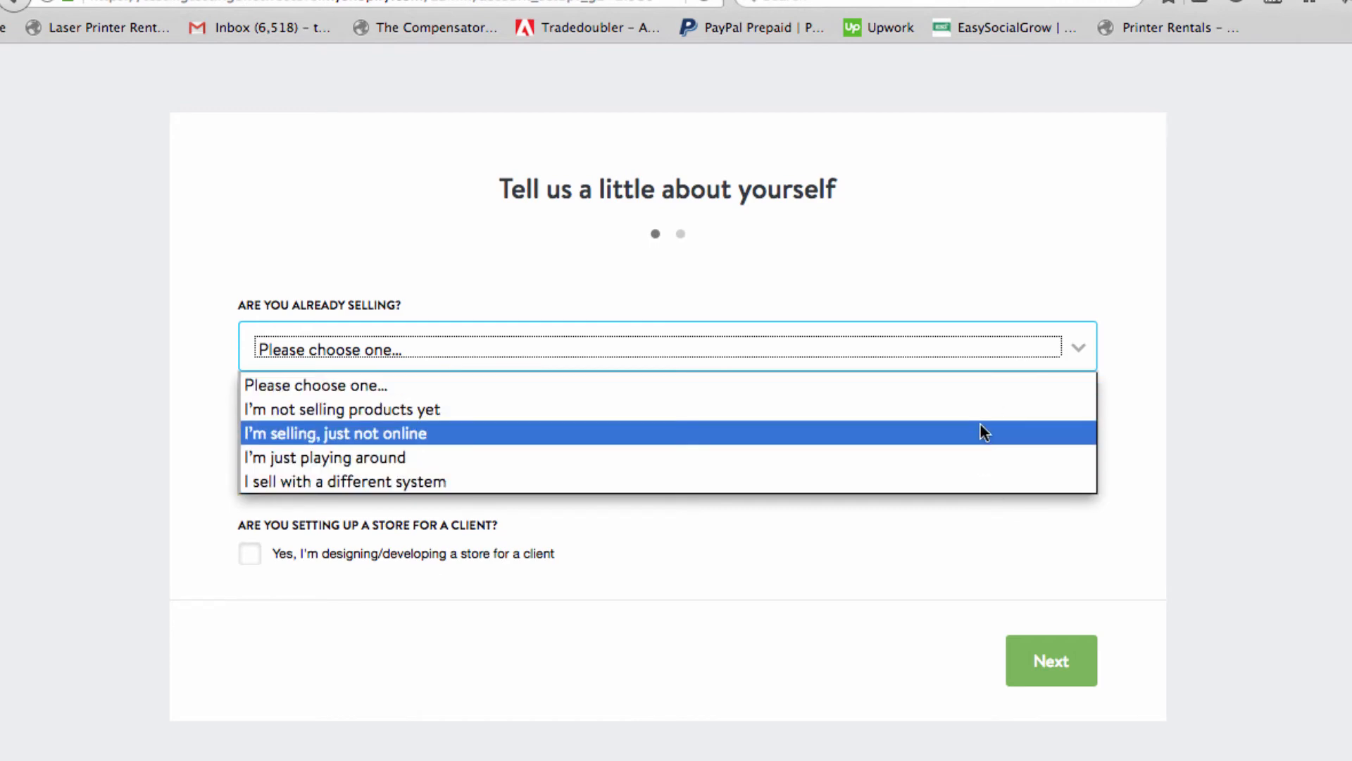
pyautogui.click(341, 409)
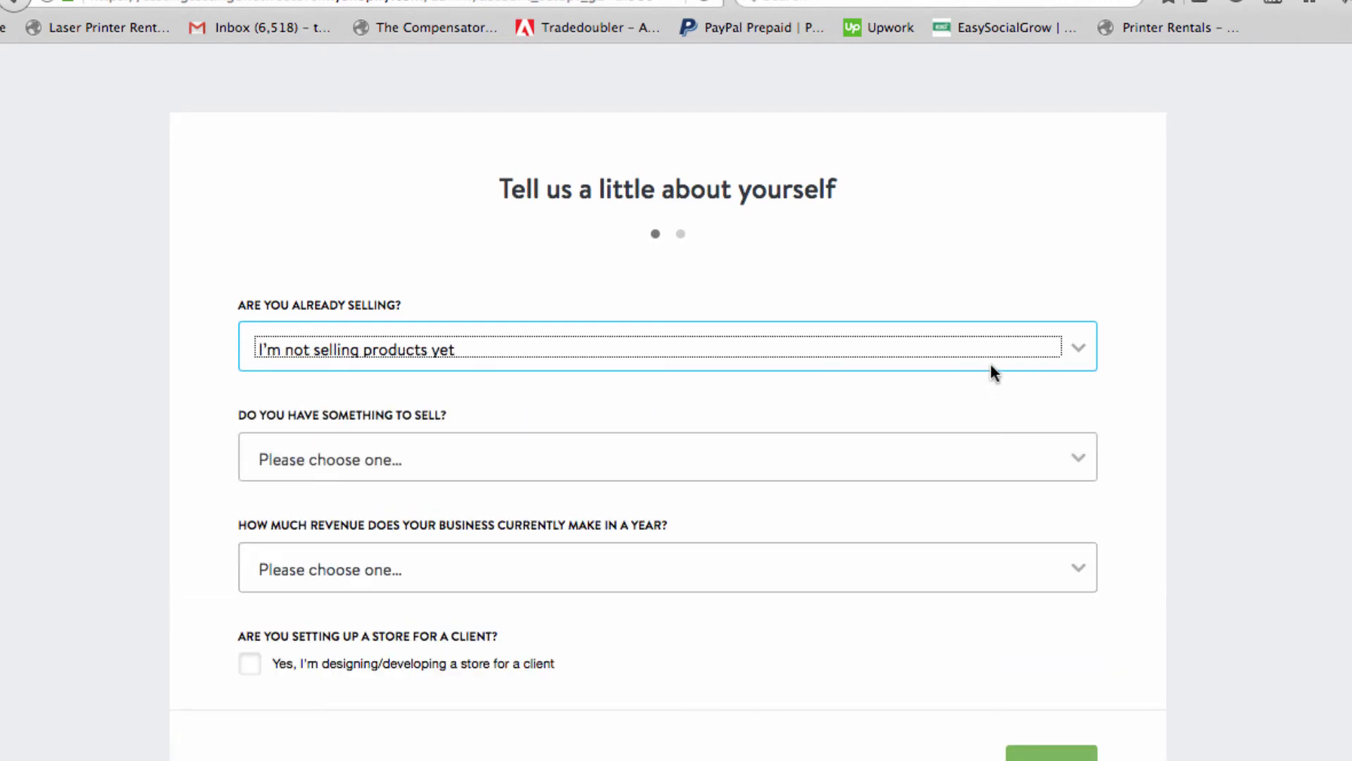
# Answer 'just playing around with Shopify' and set yearly revenue to $0
pyautogui.click(694, 450)
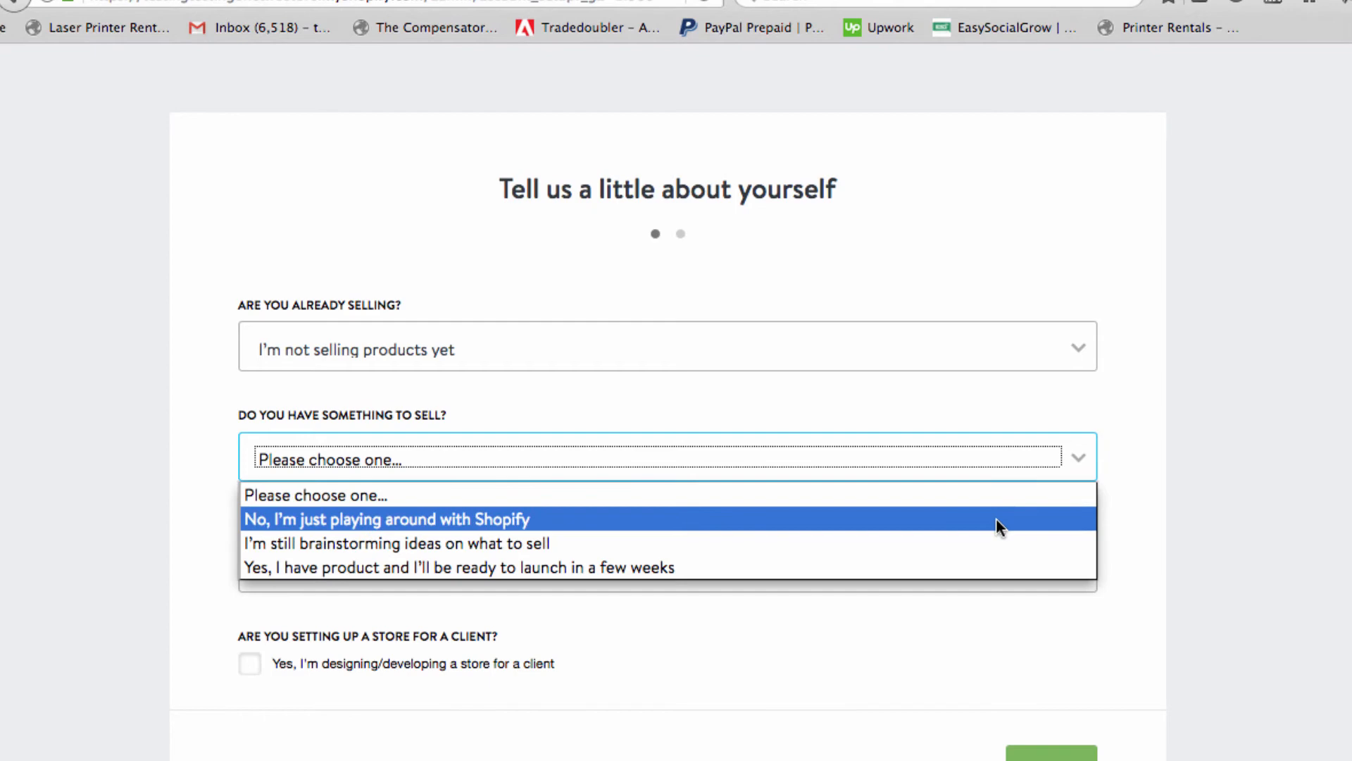
pyautogui.click(386, 519)
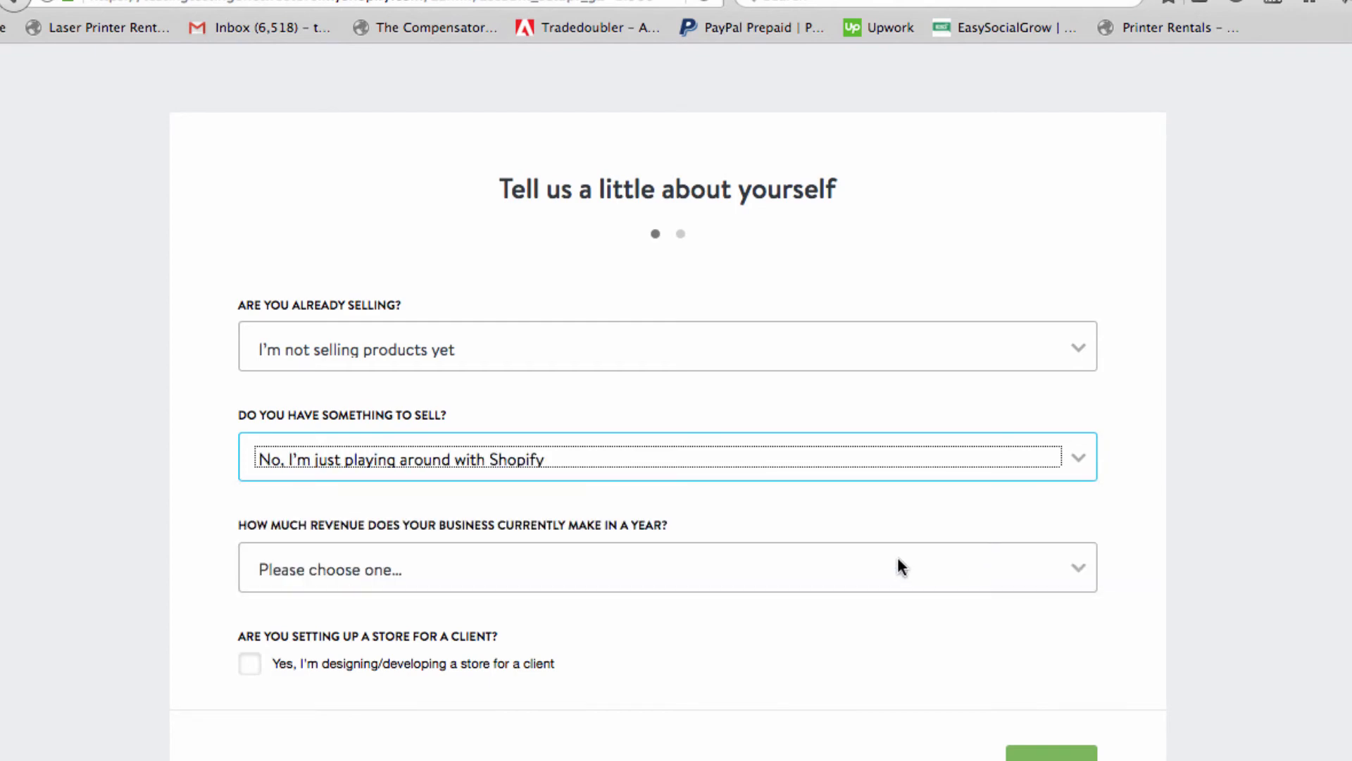
pyautogui.click(666, 566)
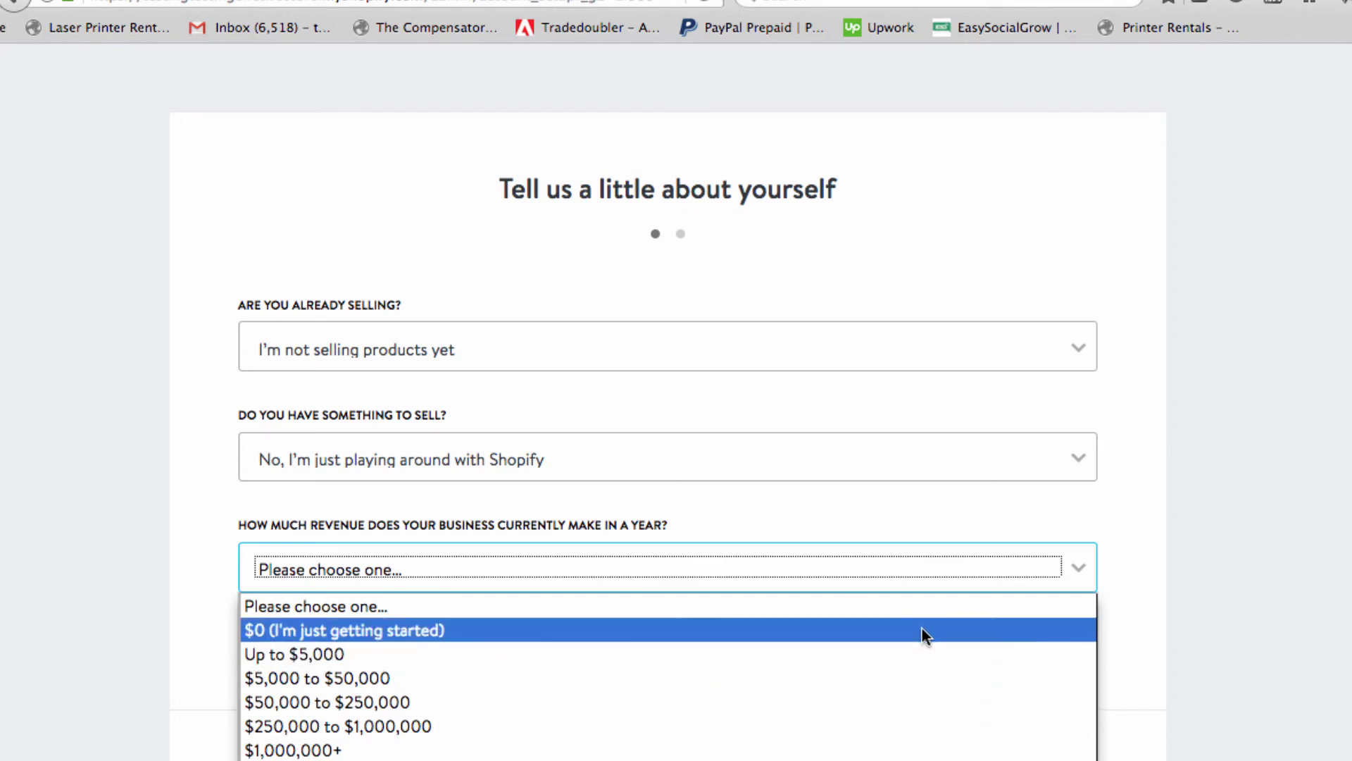
pyautogui.click(344, 630)
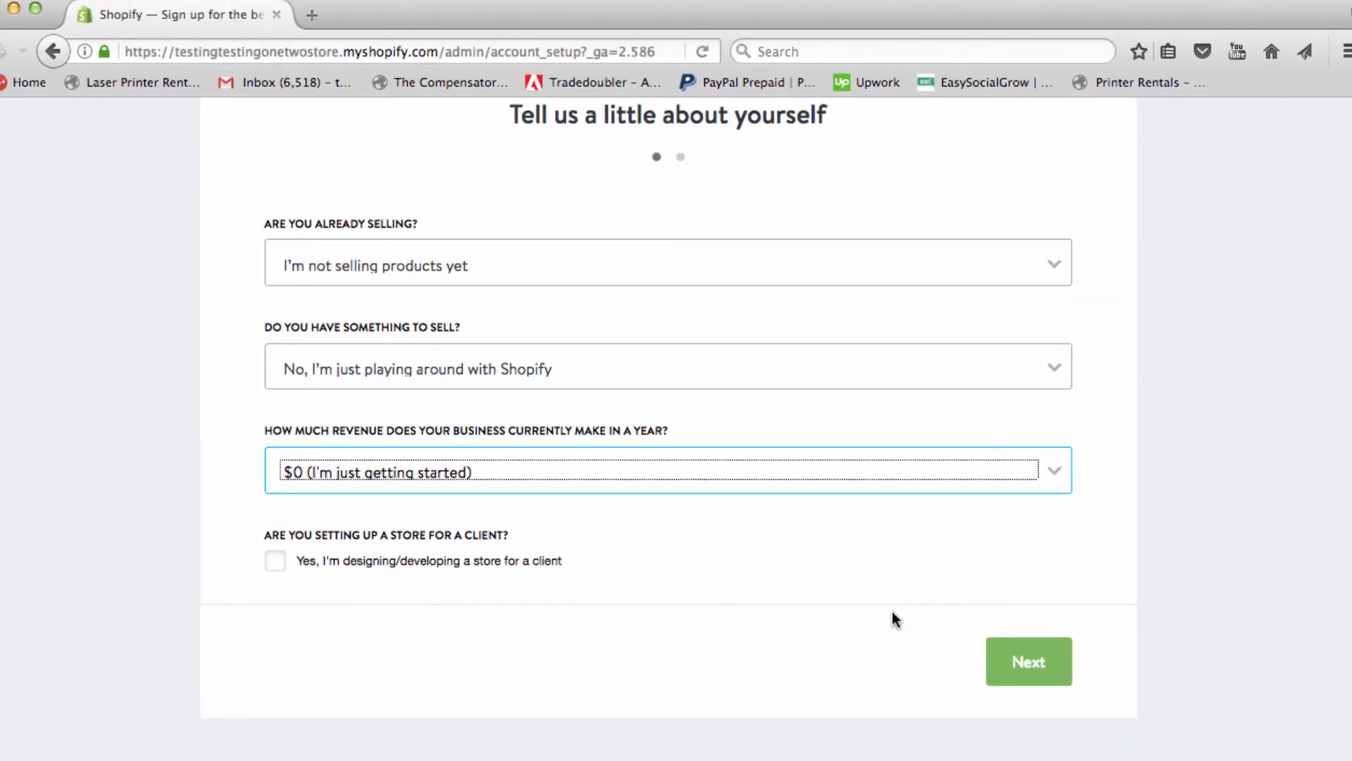
pyautogui.moveTo(342, 552)
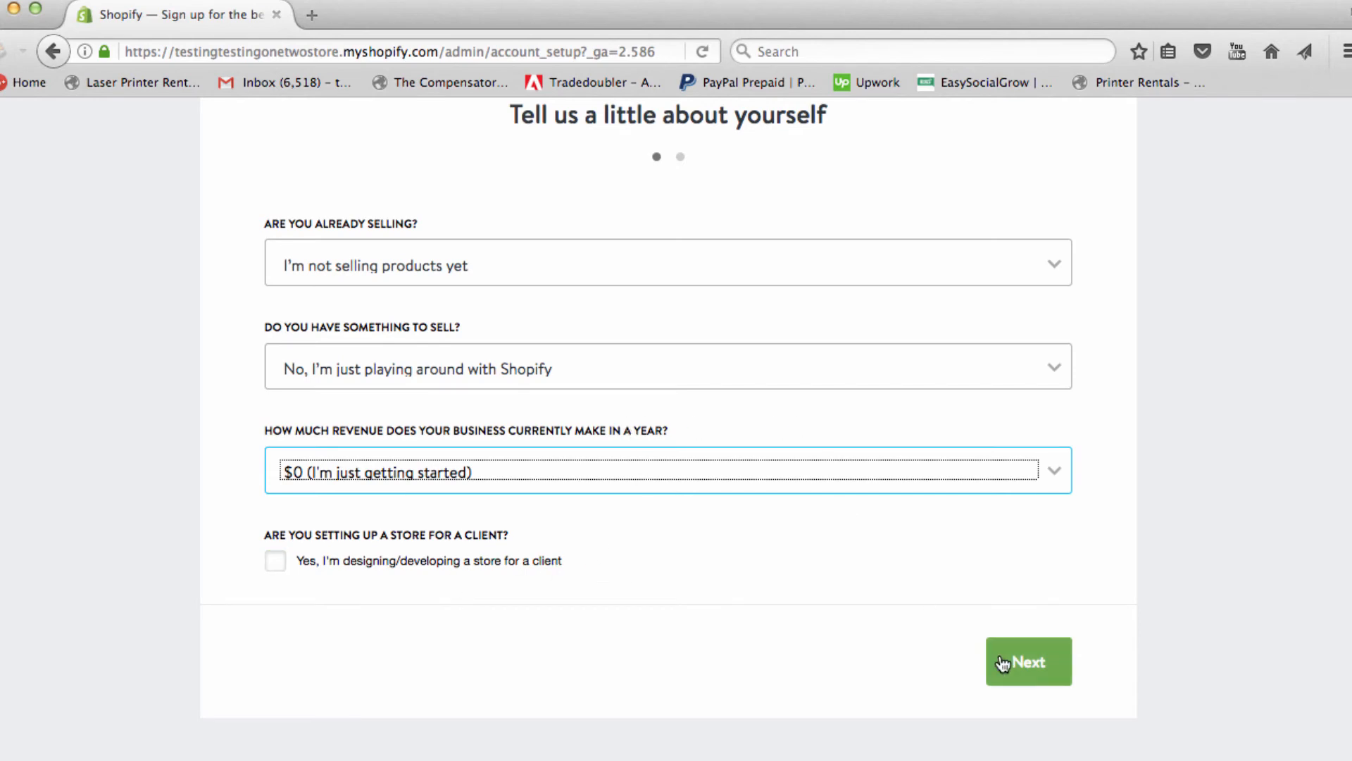
# Proceed to the address step, fill in name, address and phone details, and enter the store
pyautogui.click(1028, 662)
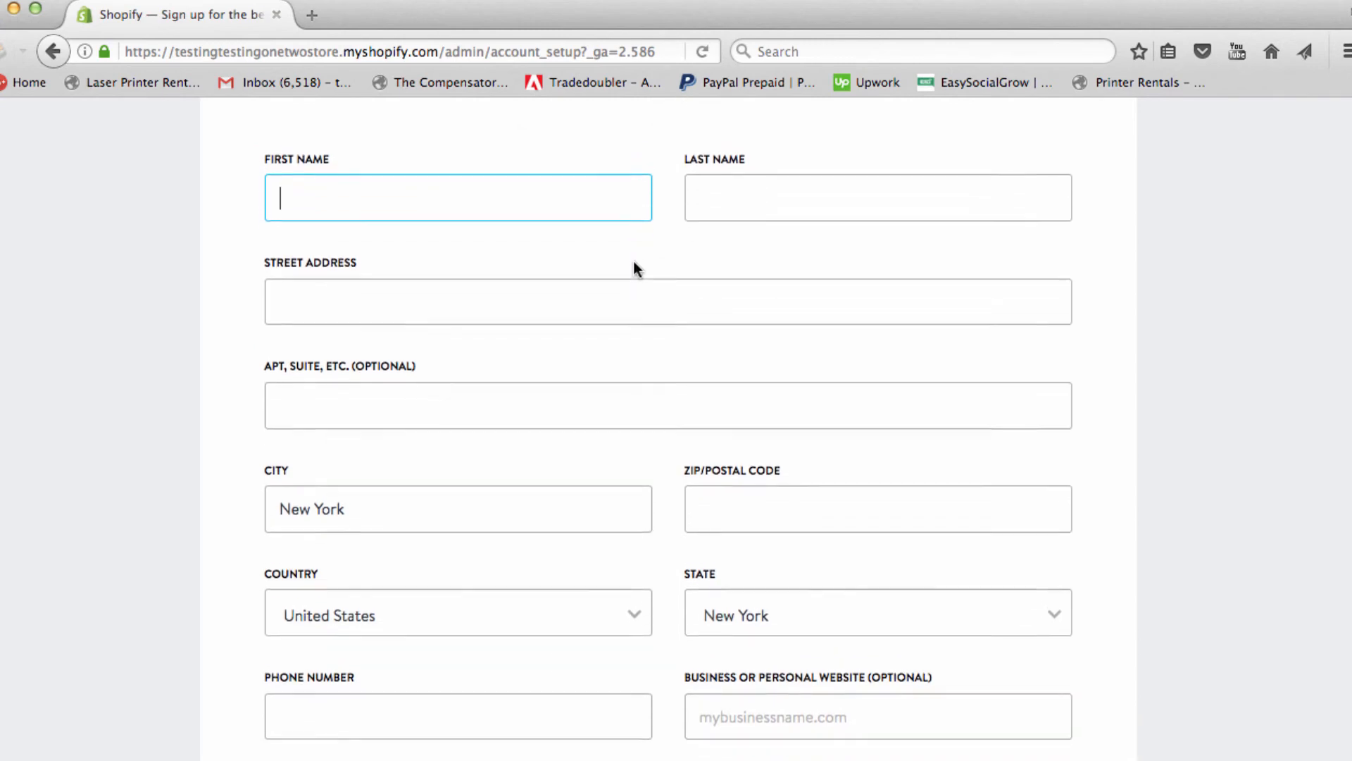
pyautogui.scroll(-3)
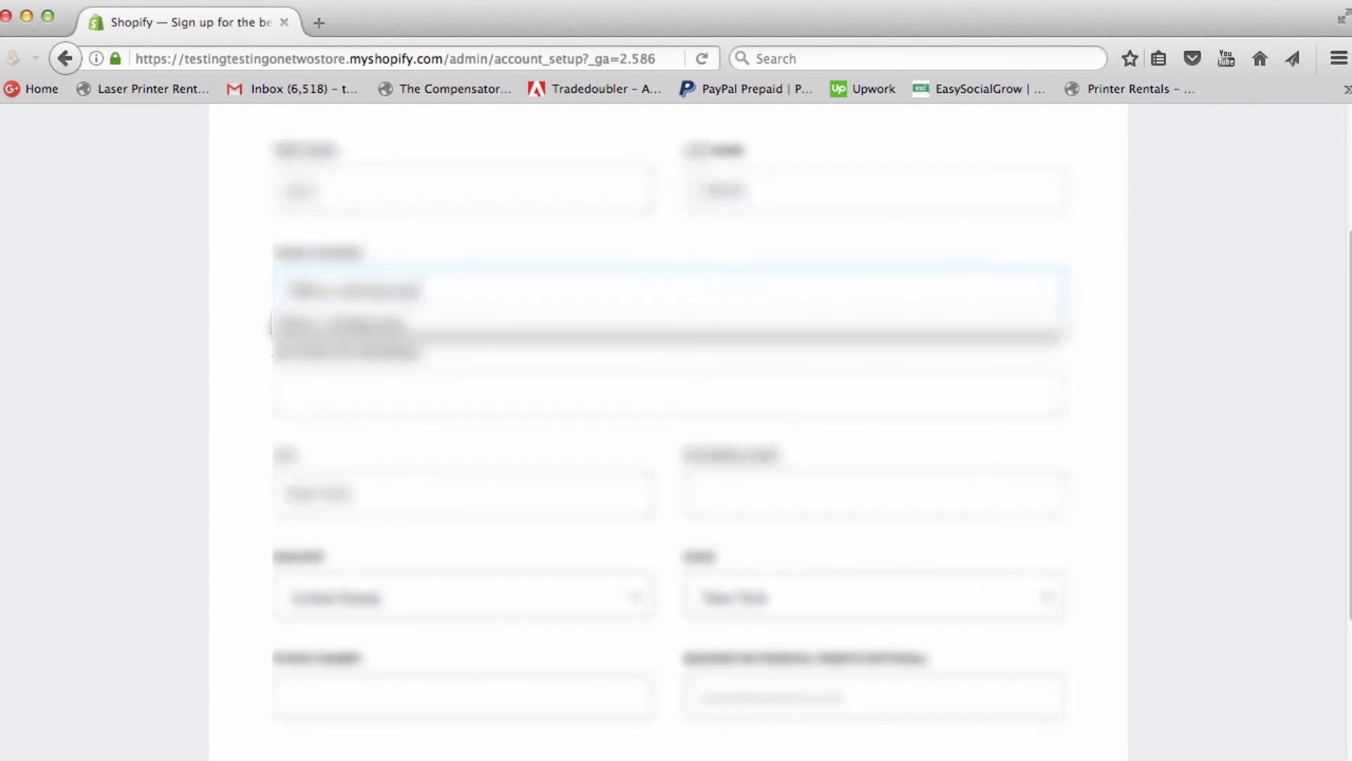
pyautogui.scroll(-3)
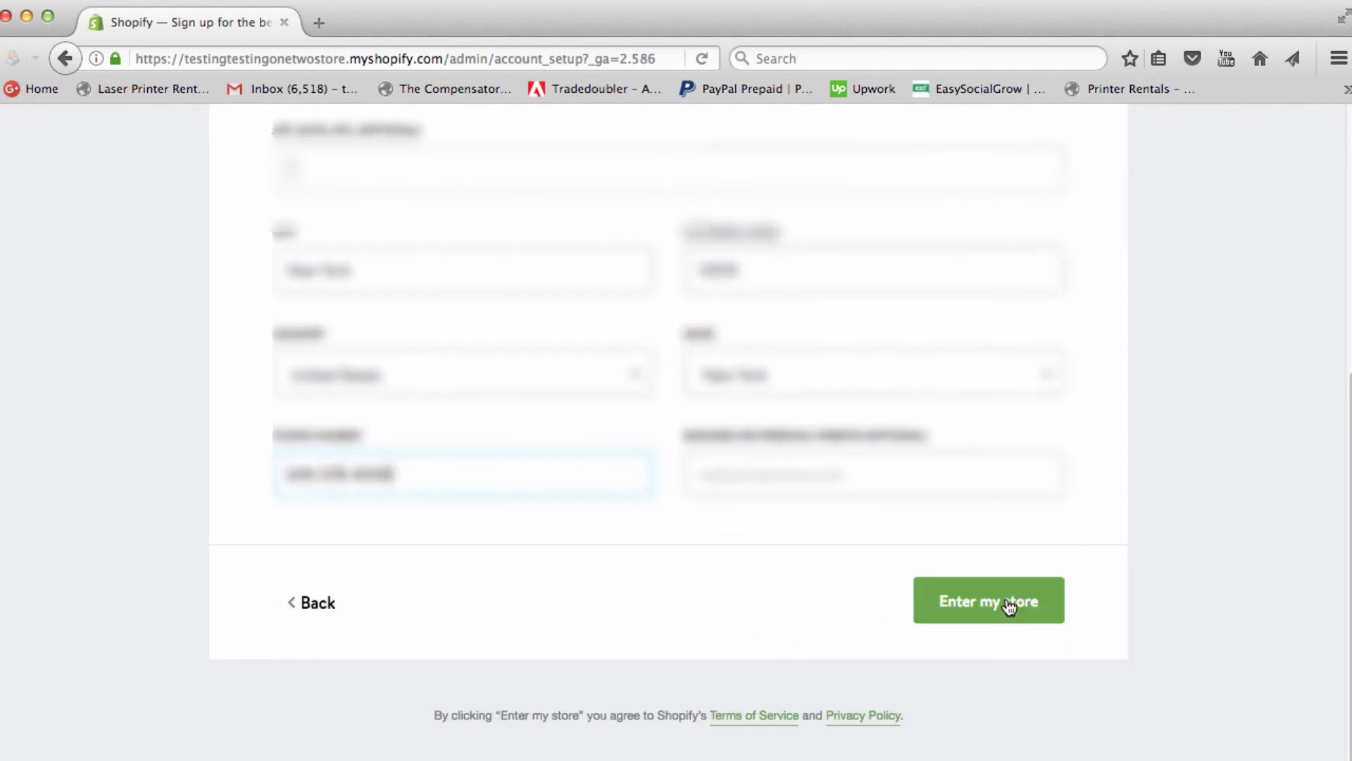
pyautogui.click(1006, 603)
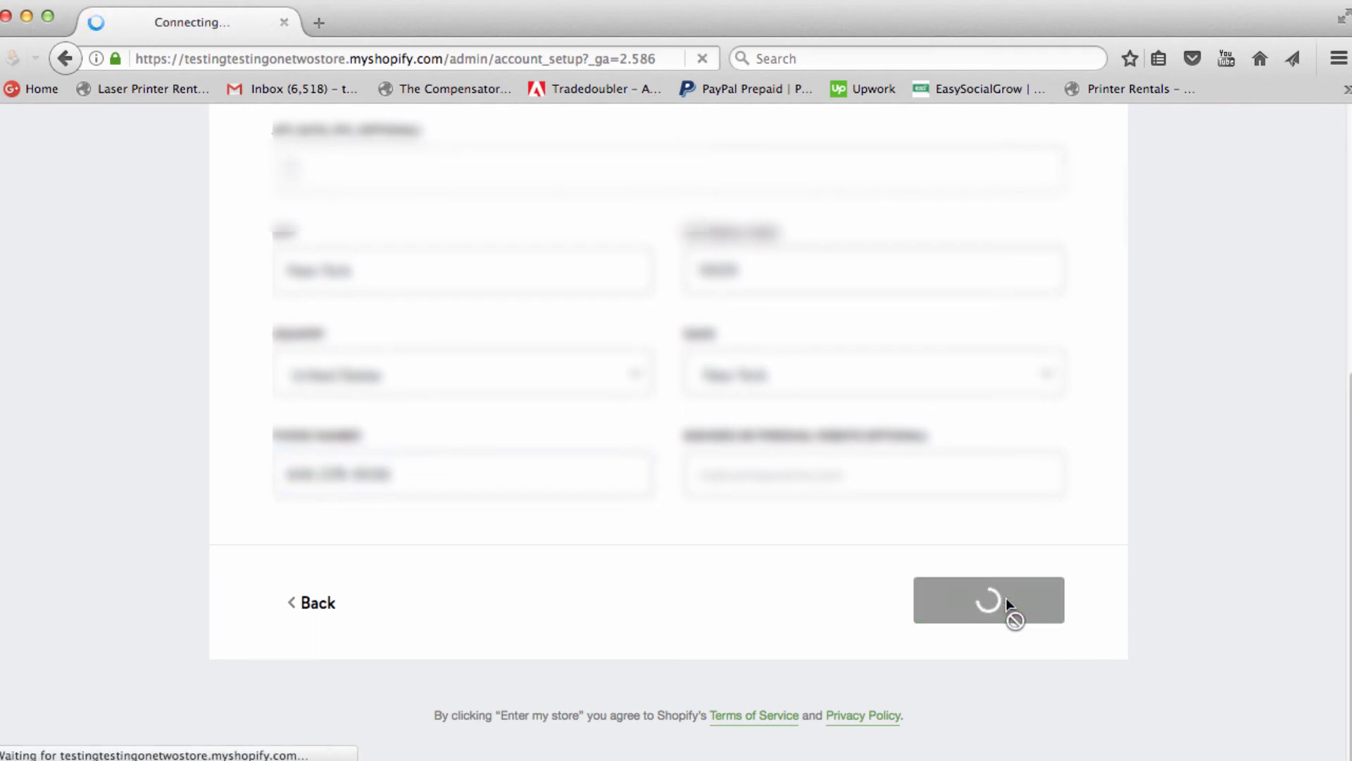
# Review the setup suggestion cards on the new store's admin Home dashboard
pyautogui.click(988, 599)
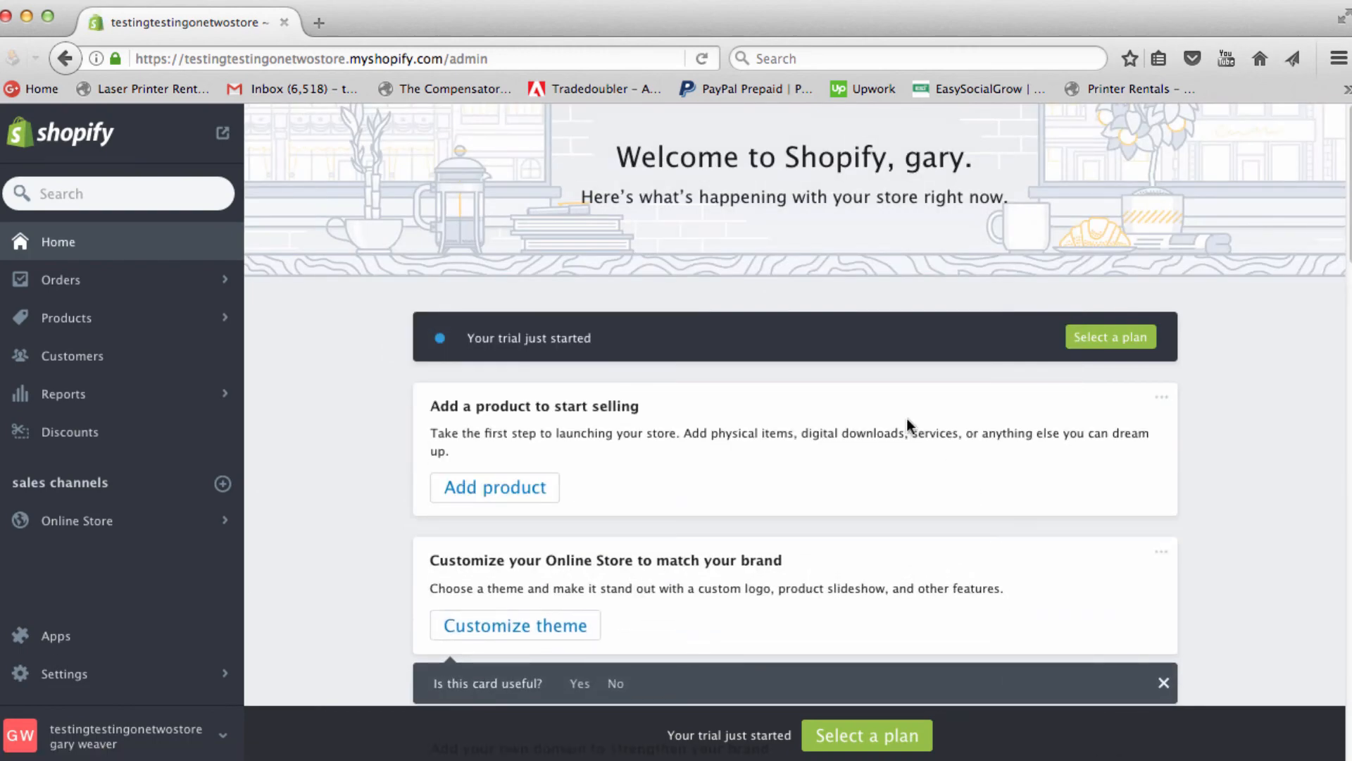
pyautogui.moveTo(732, 507)
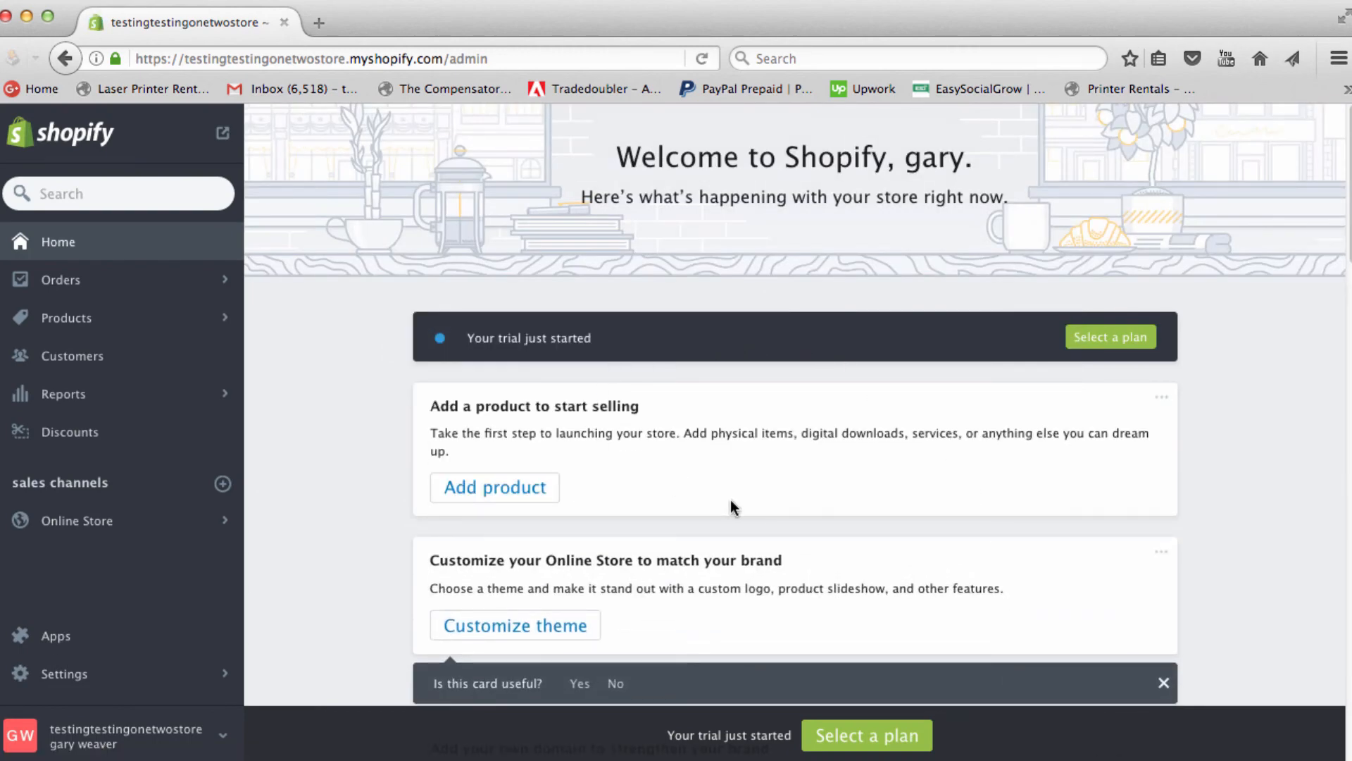
pyautogui.scroll(-3)
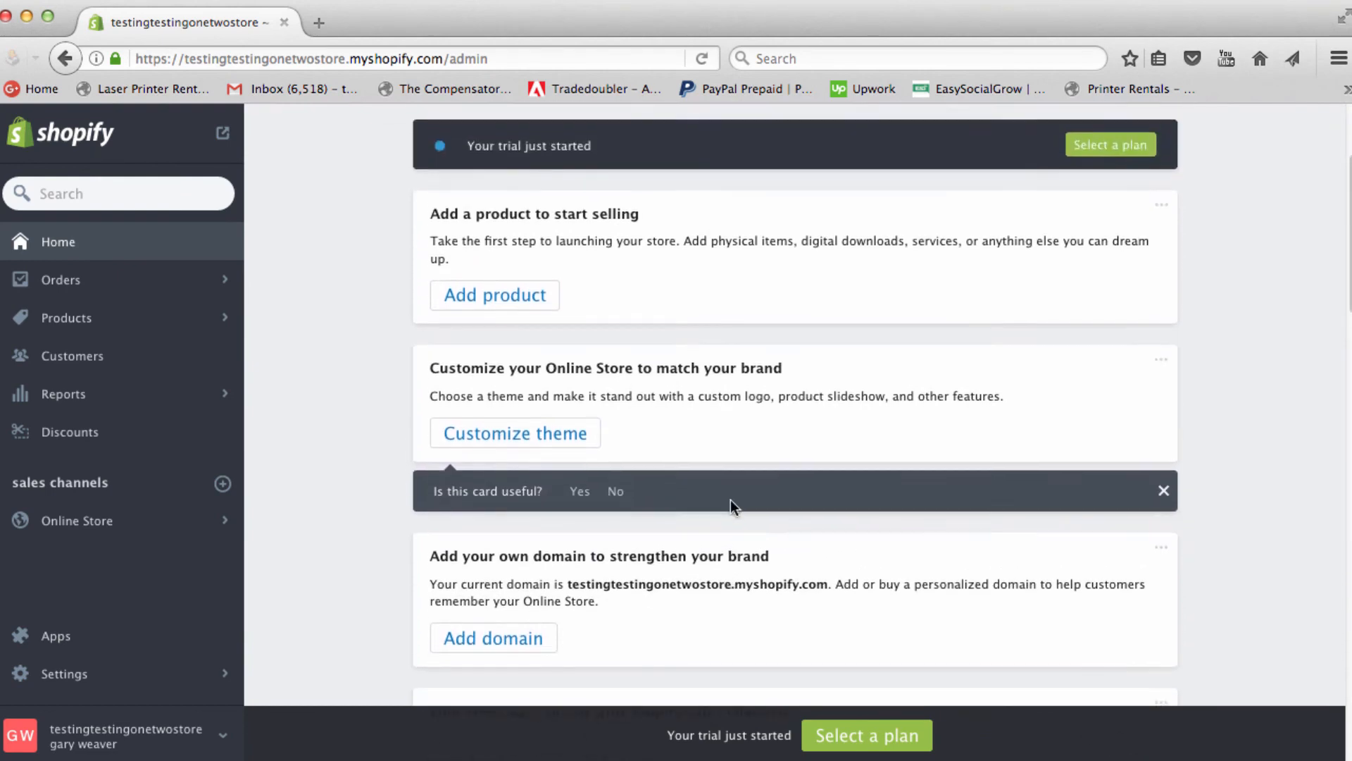
pyautogui.scroll(-3)
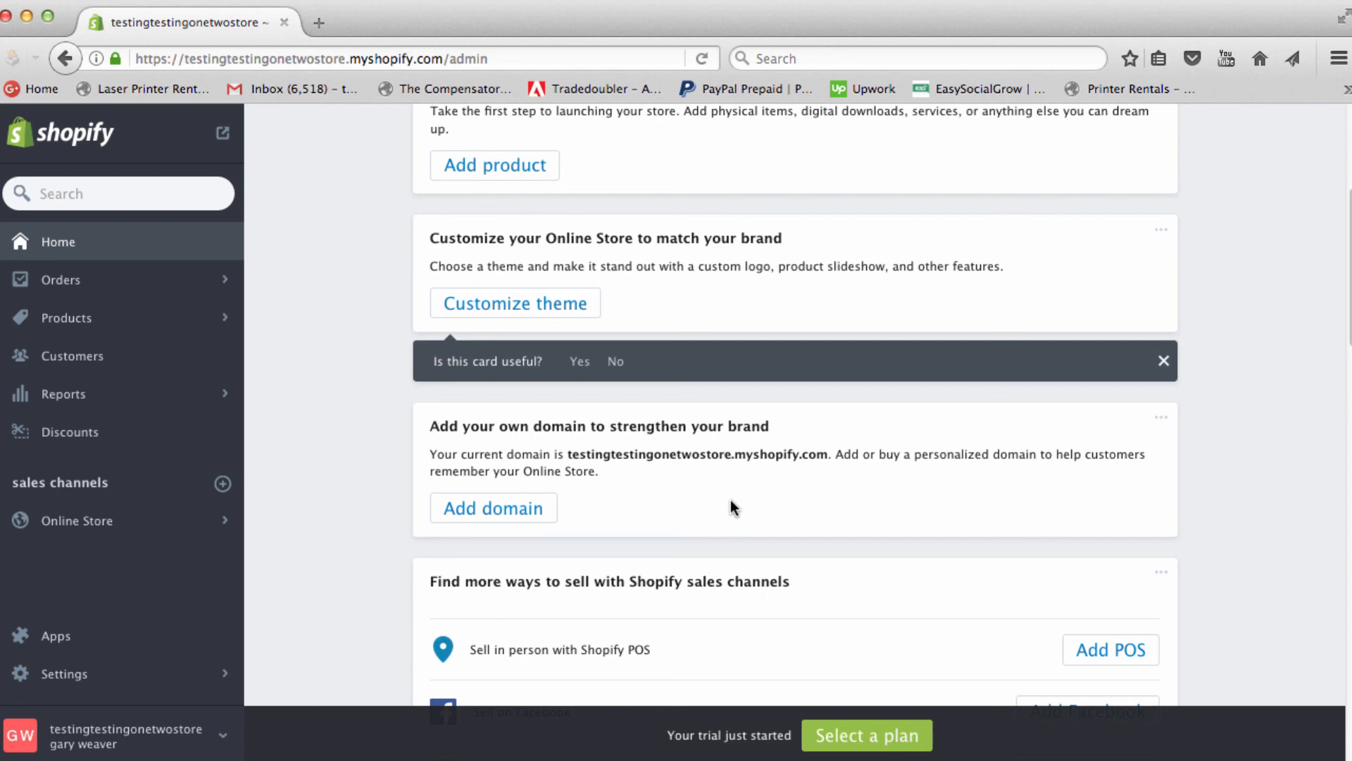
pyautogui.scroll(-3)
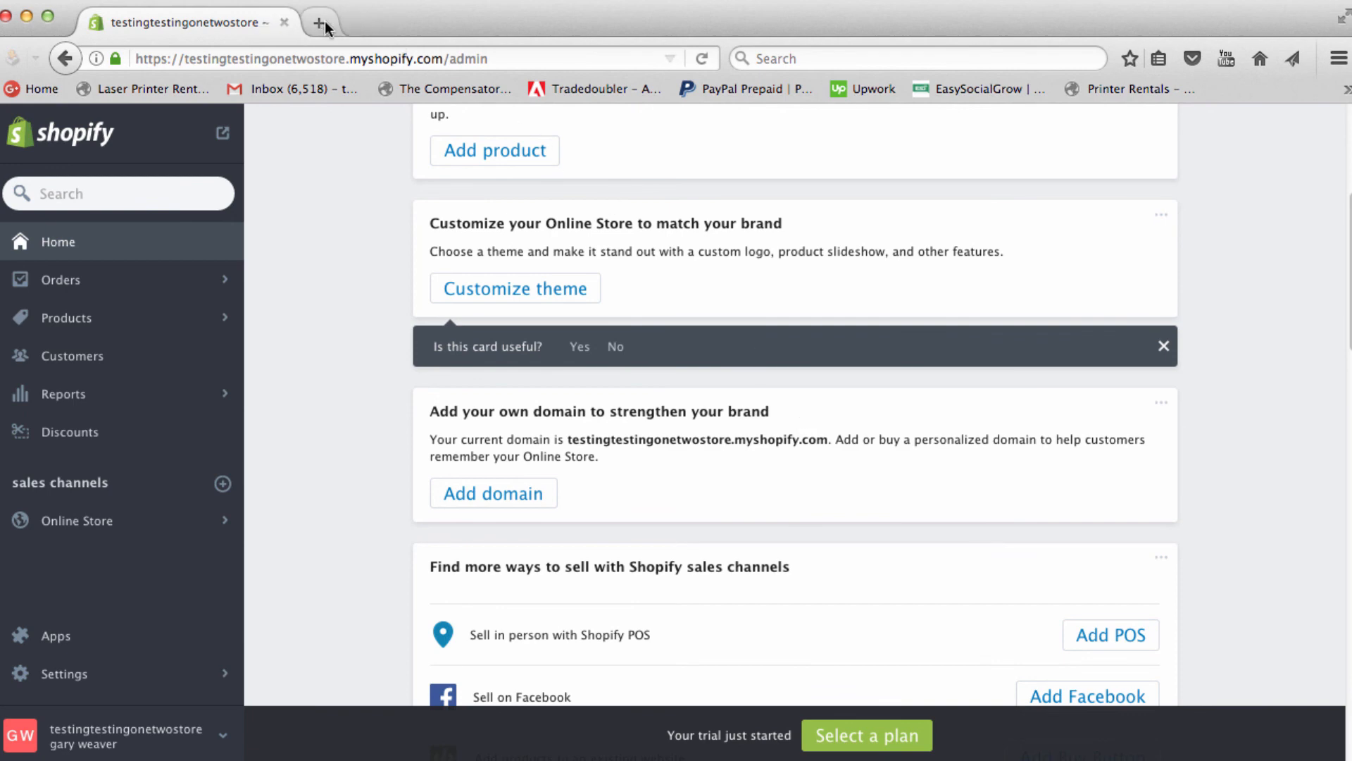
pyautogui.moveTo(284, 22)
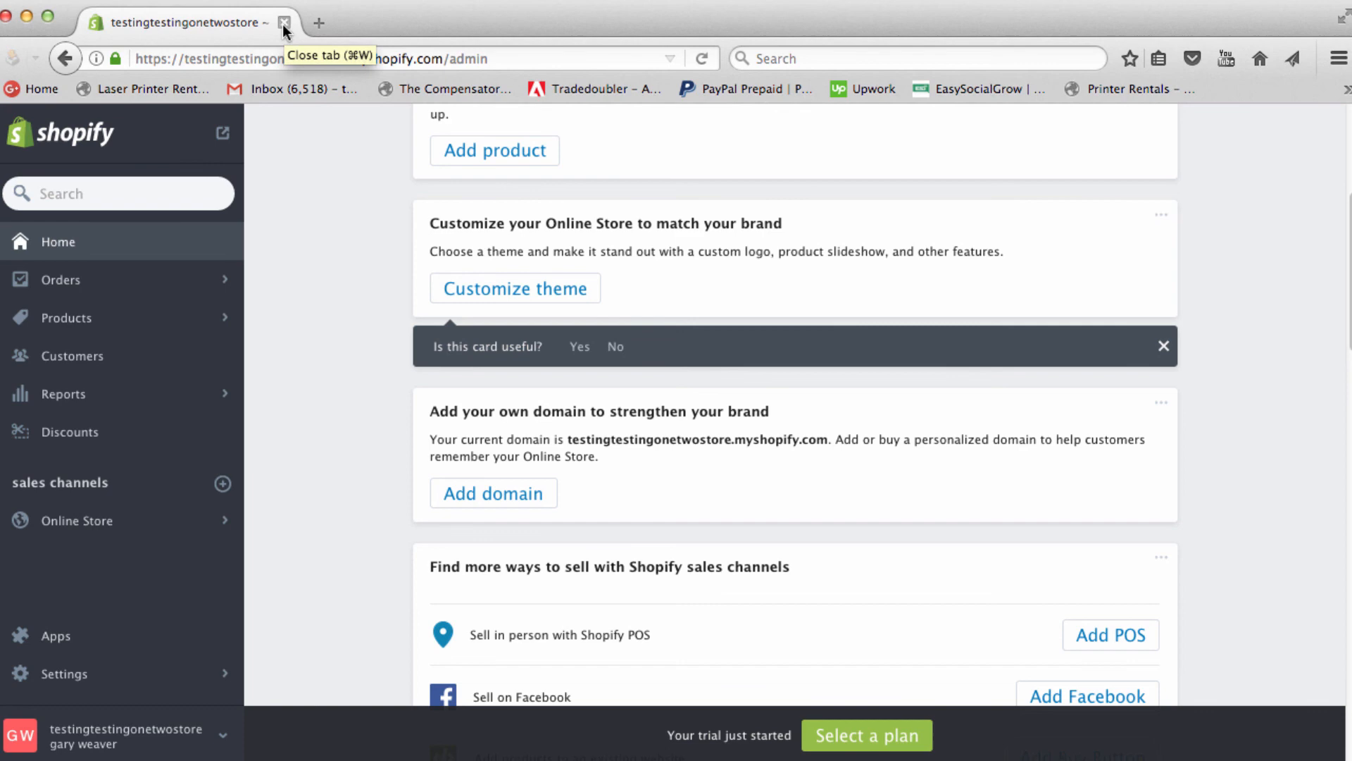